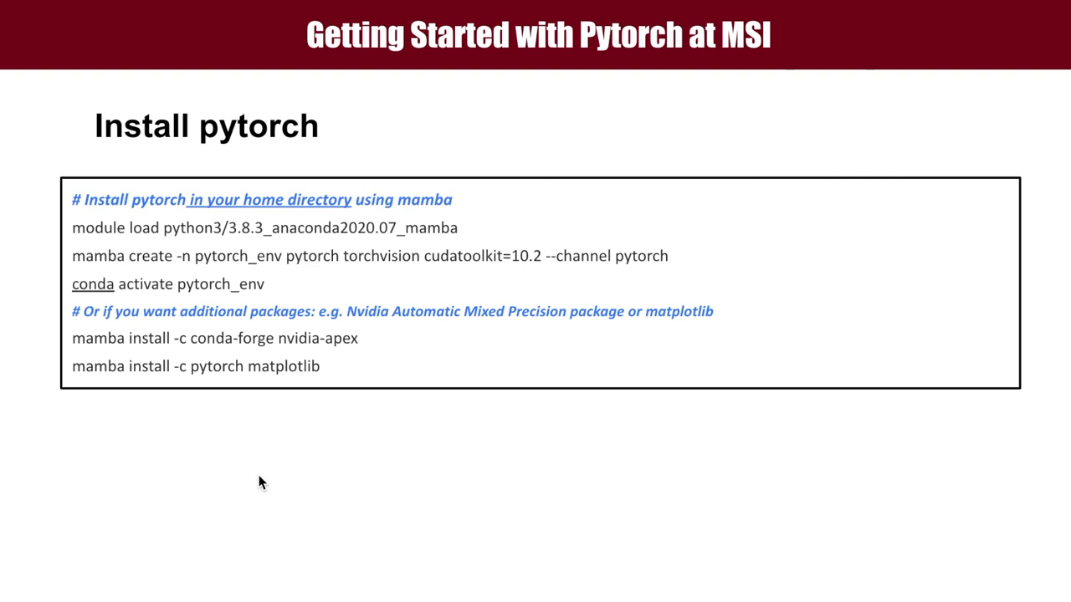
mouse_move(149, 284)
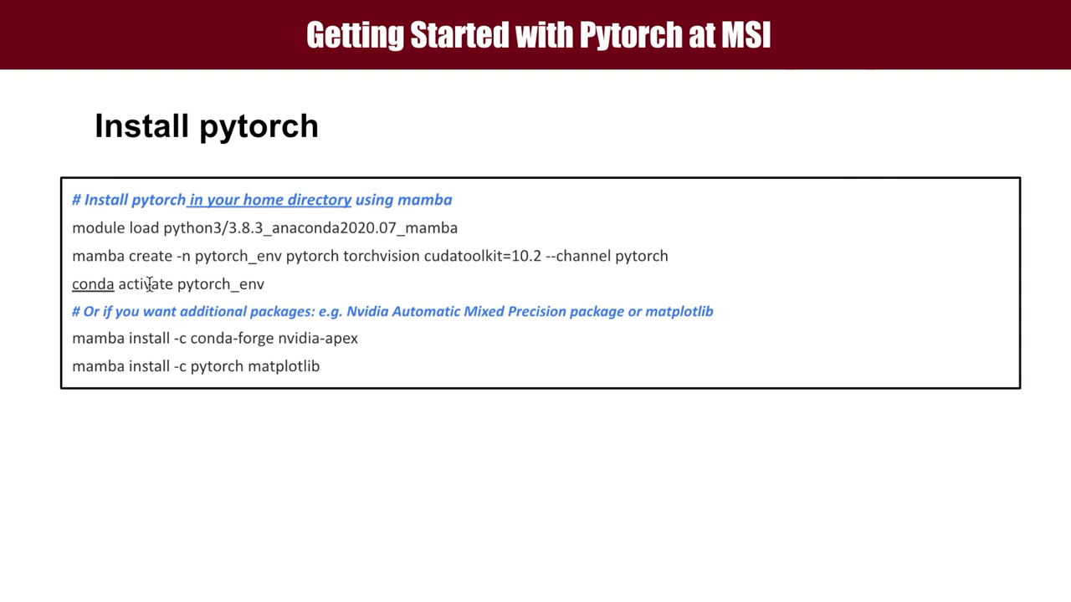
mouse_move(130, 244)
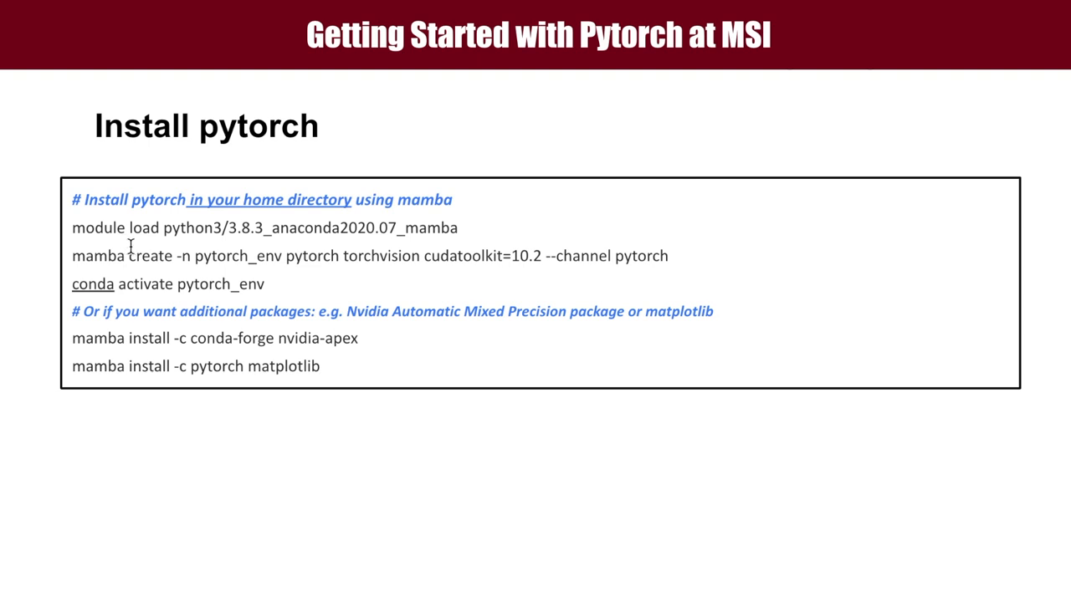
mouse_move(368, 251)
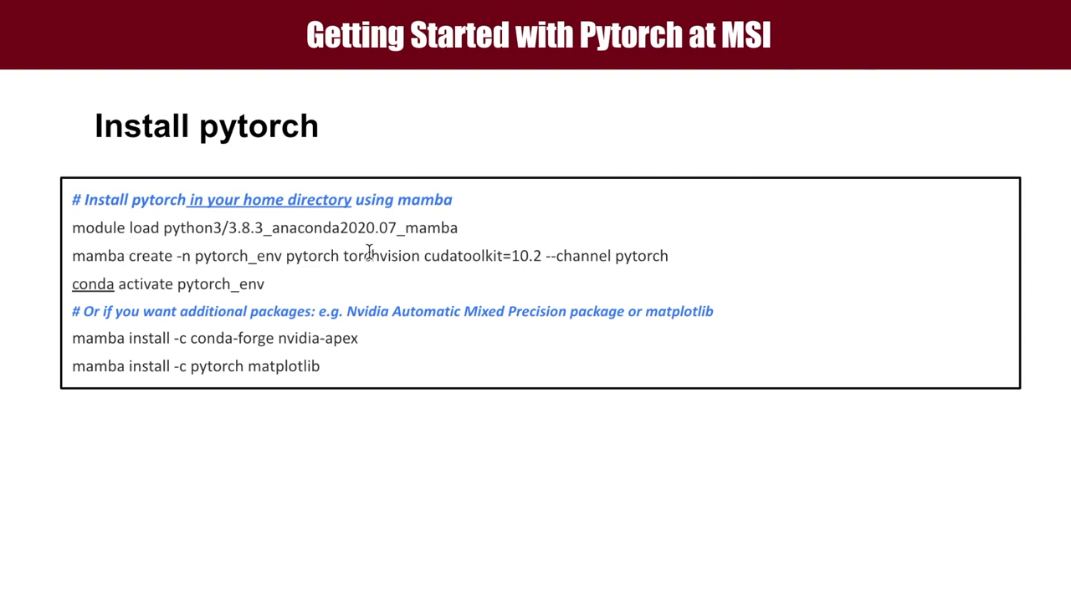
mouse_move(188, 268)
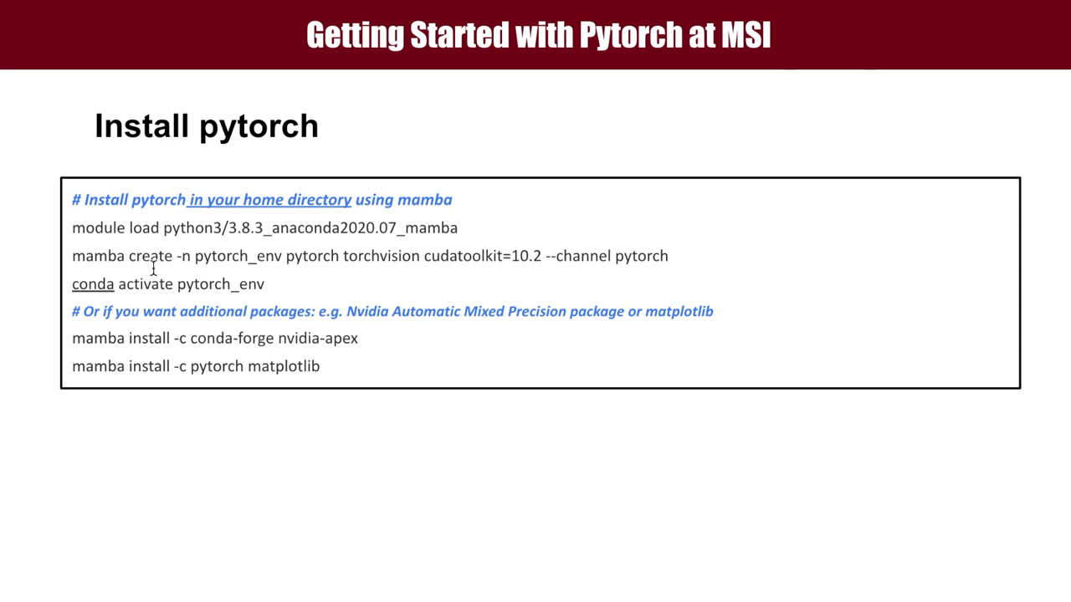
mouse_move(214, 271)
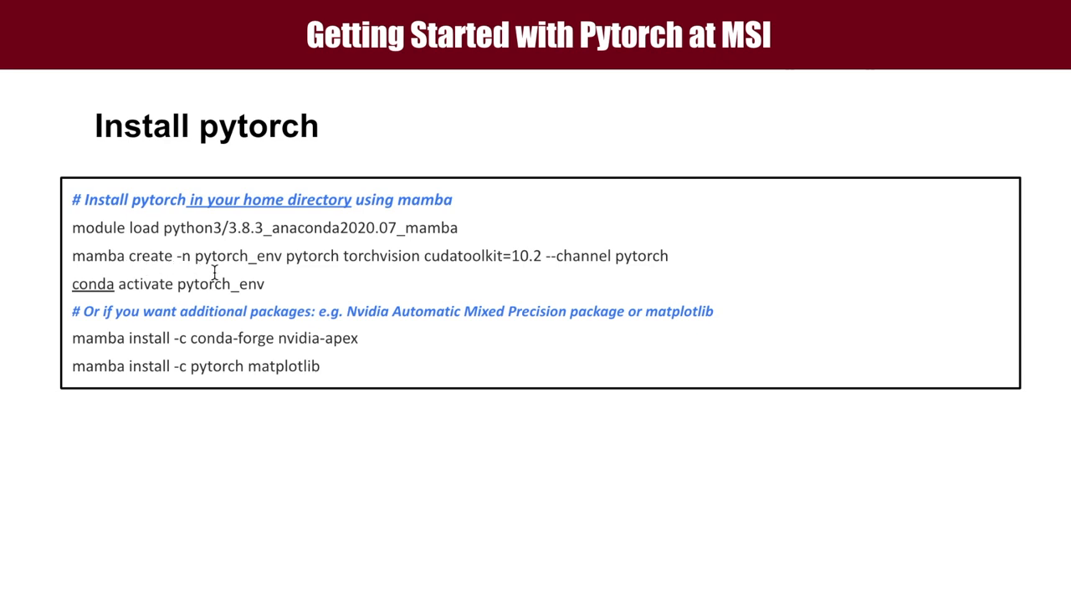
mouse_move(201, 266)
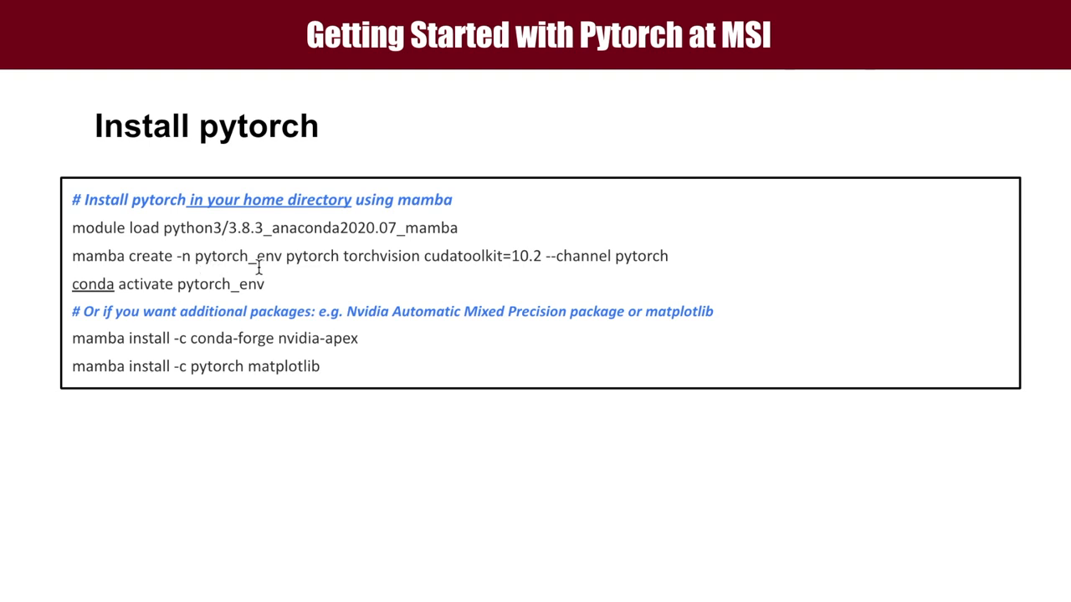
mouse_move(288, 271)
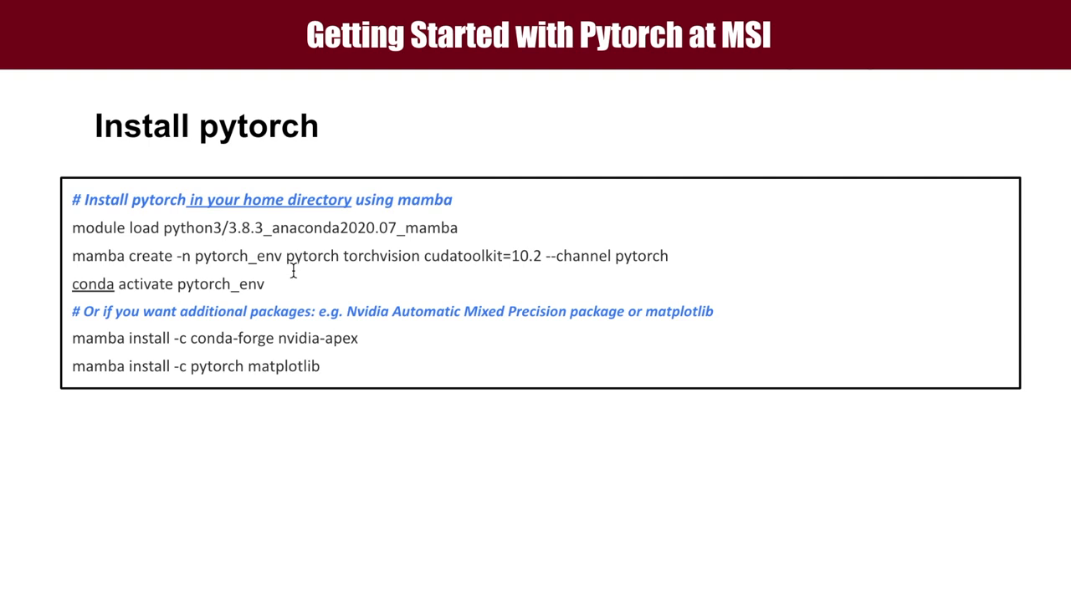
mouse_move(378, 273)
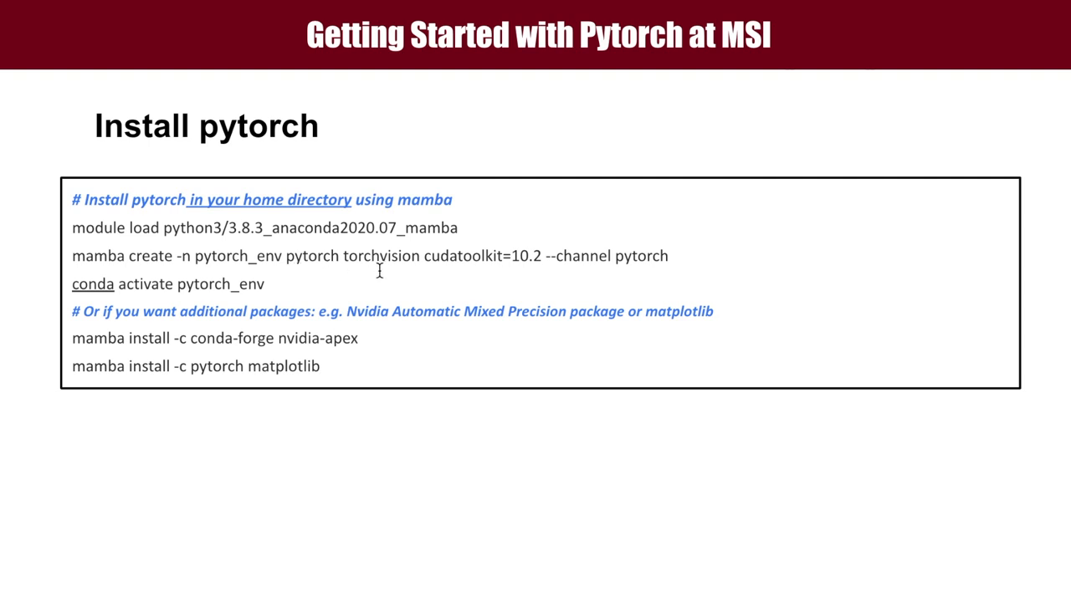
mouse_move(325, 266)
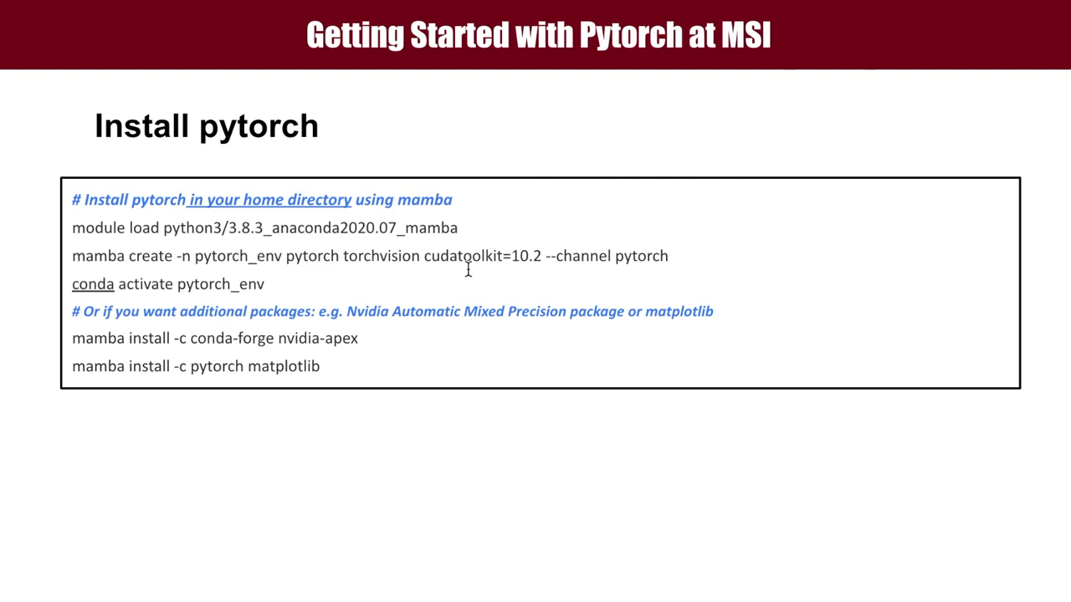
mouse_move(550, 270)
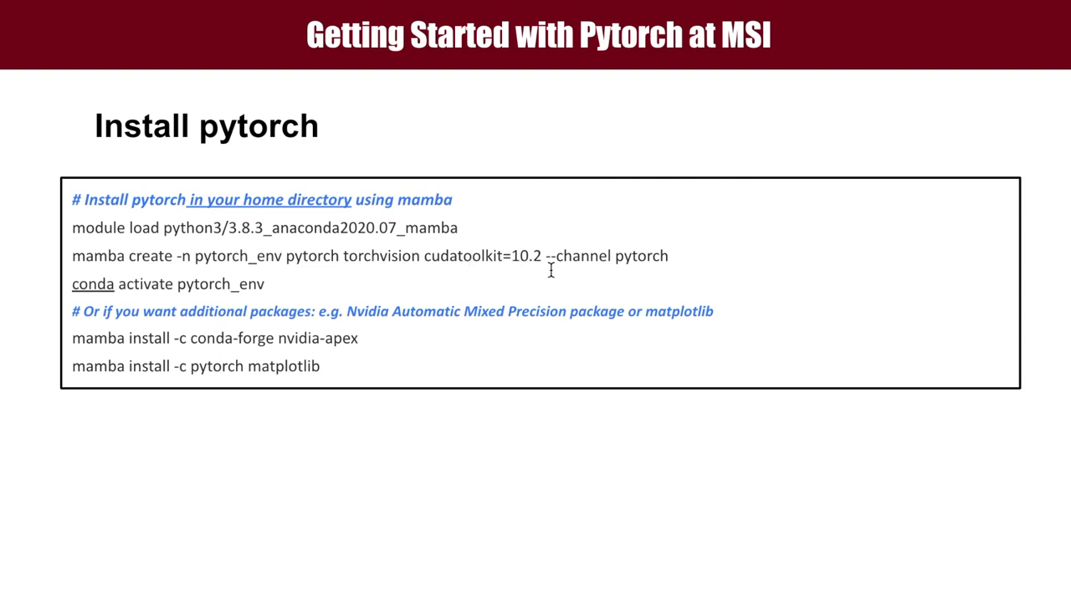
mouse_move(593, 268)
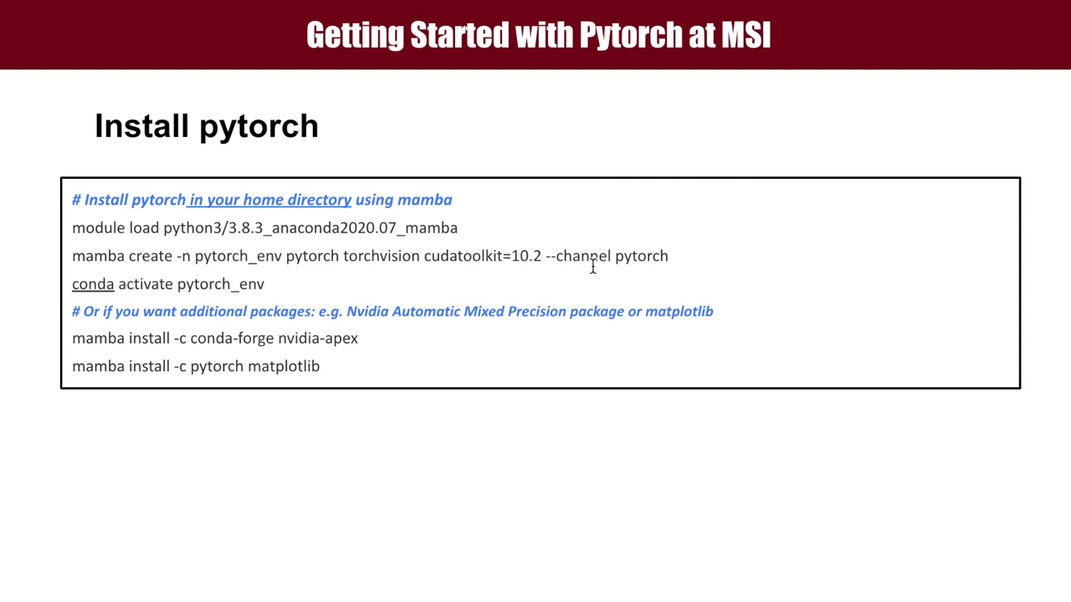
mouse_move(628, 268)
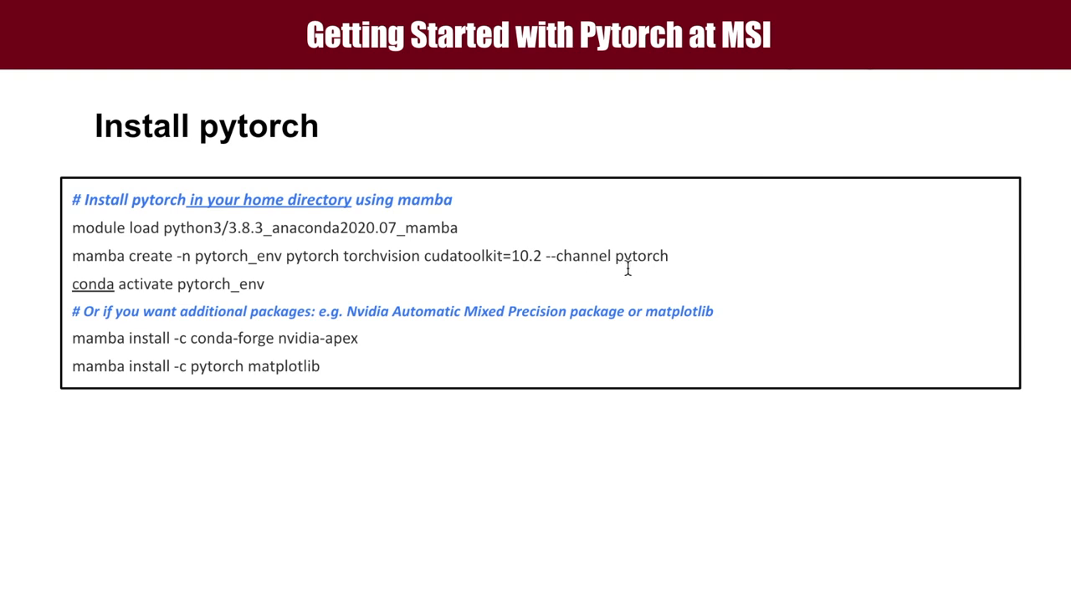
mouse_move(562, 277)
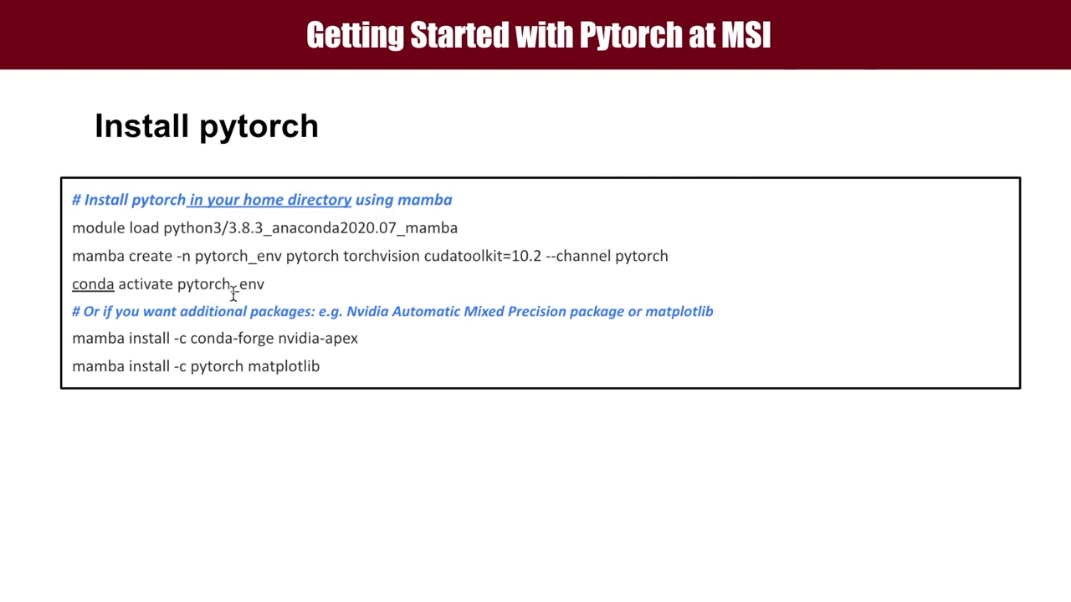
mouse_move(281, 287)
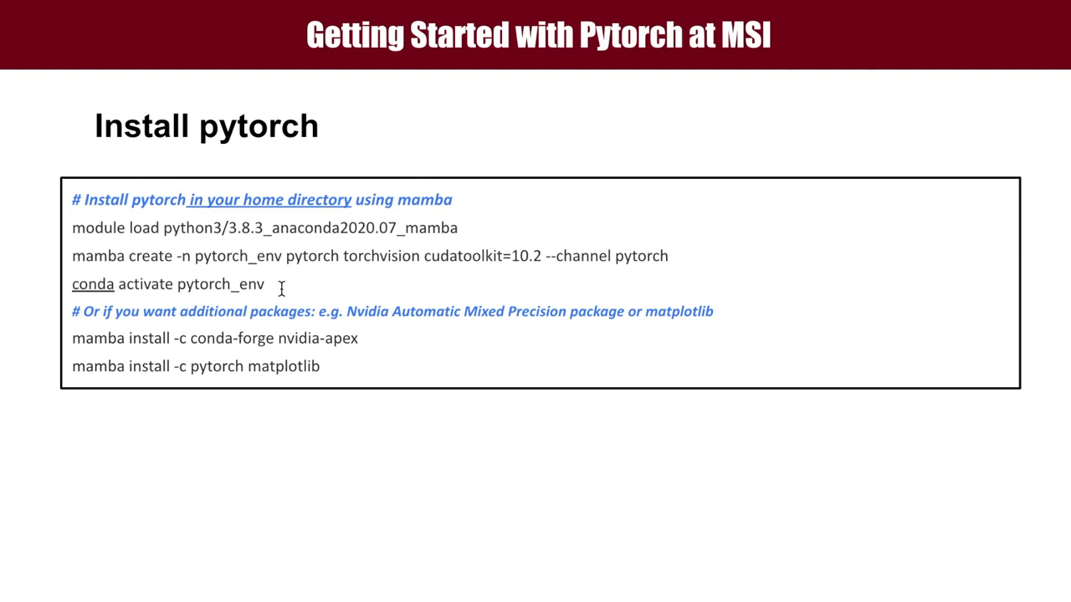
mouse_move(288, 288)
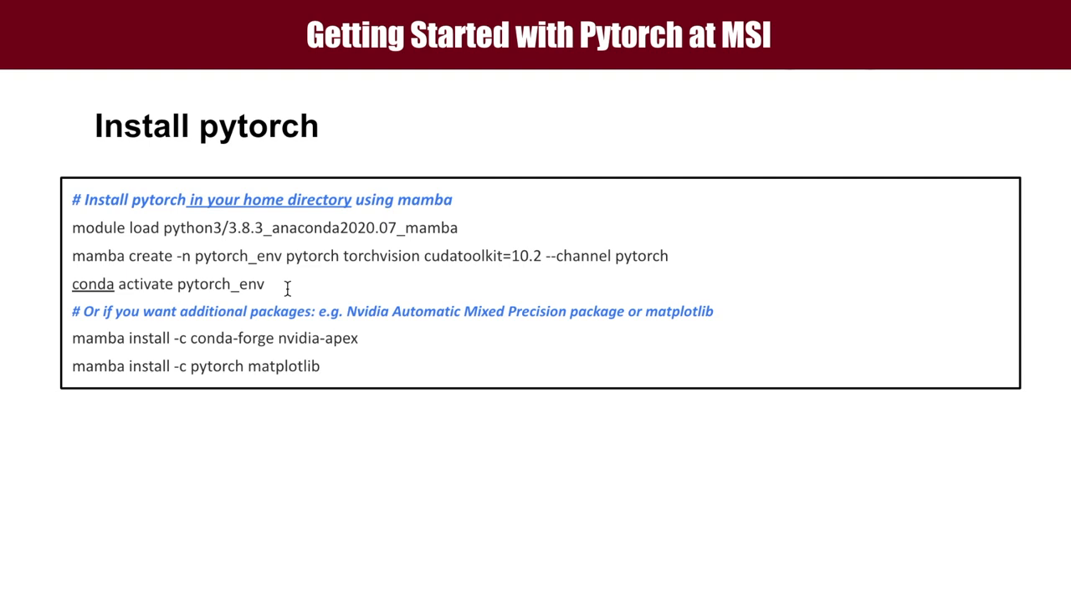
mouse_move(343, 303)
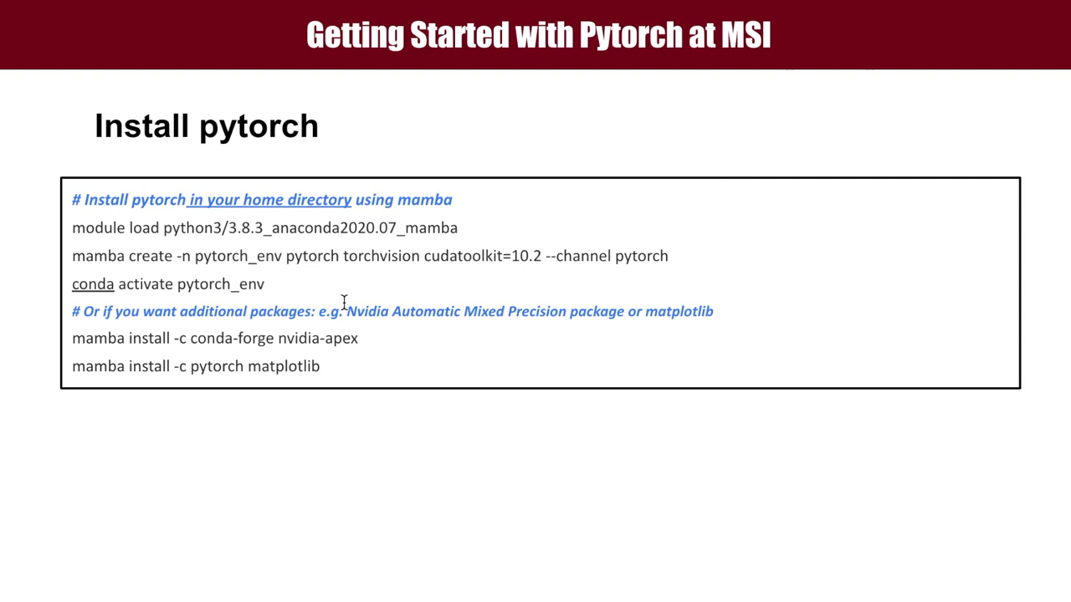
mouse_move(388, 358)
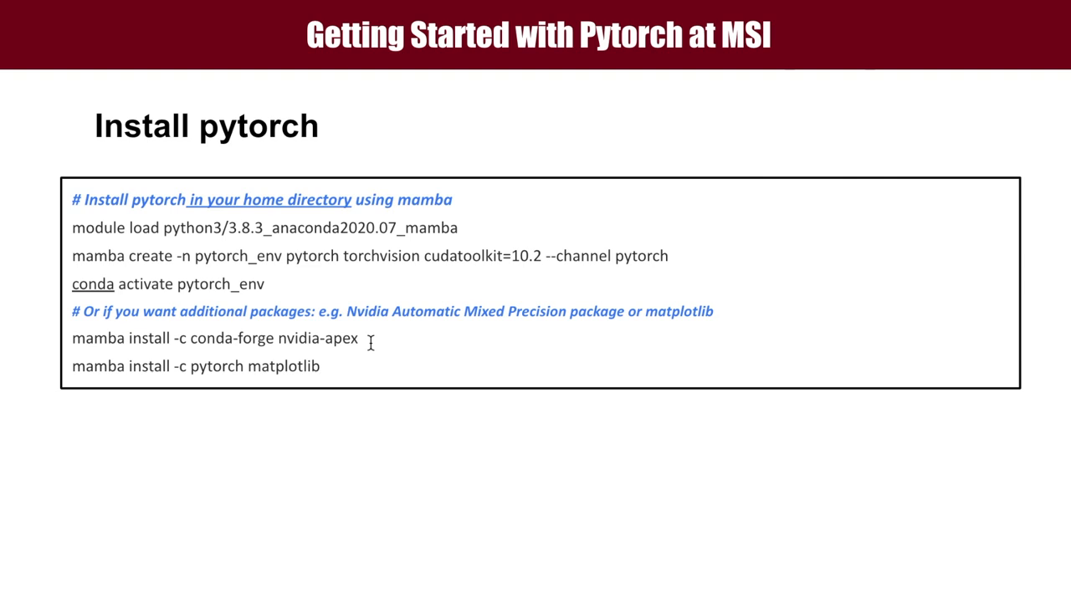
mouse_move(330, 370)
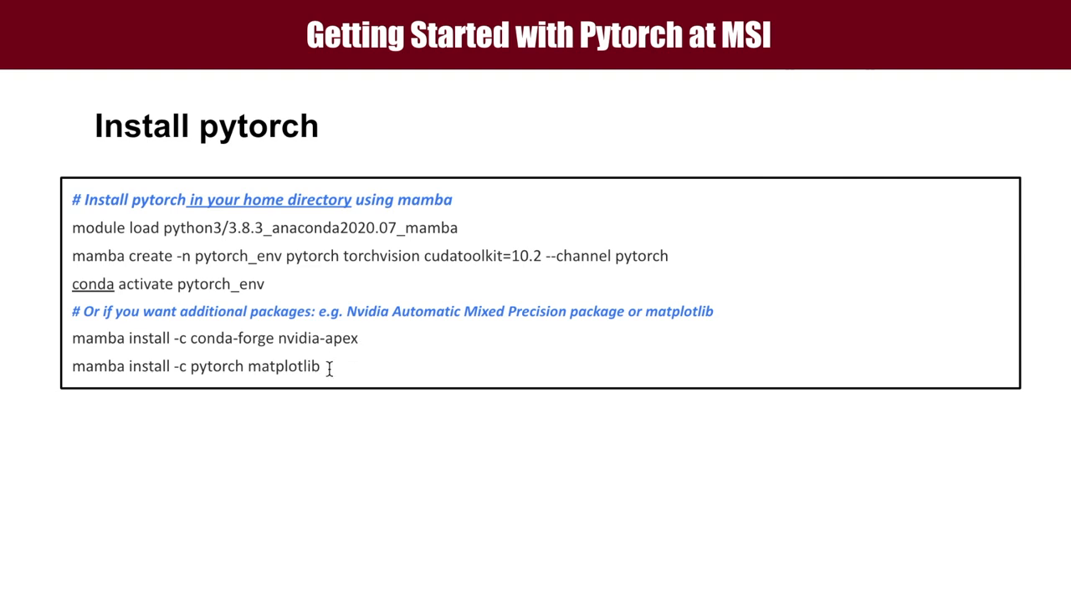
mouse_move(325, 375)
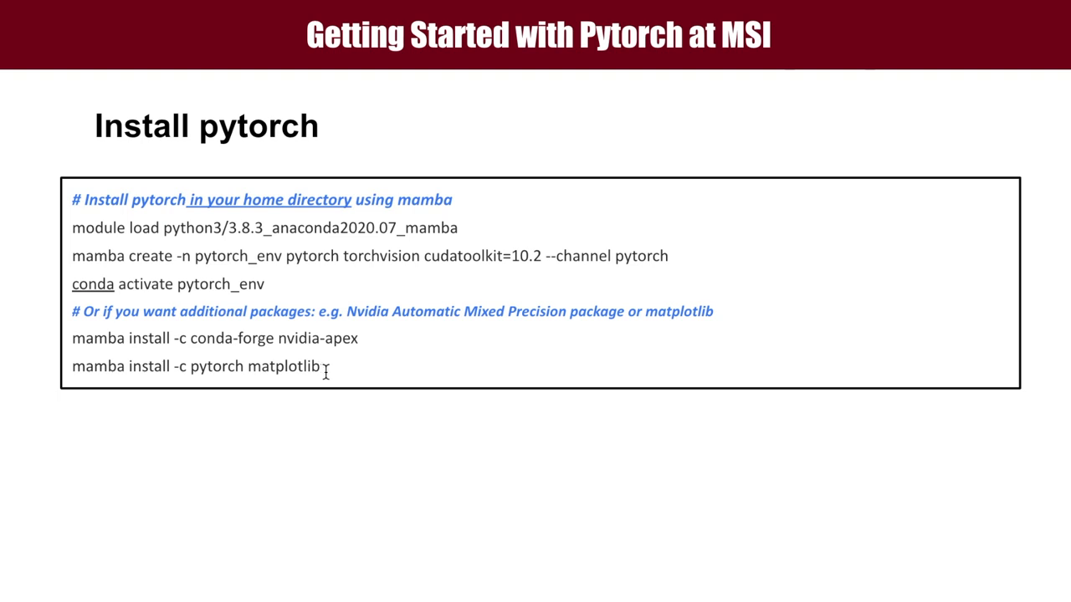
mouse_move(188, 388)
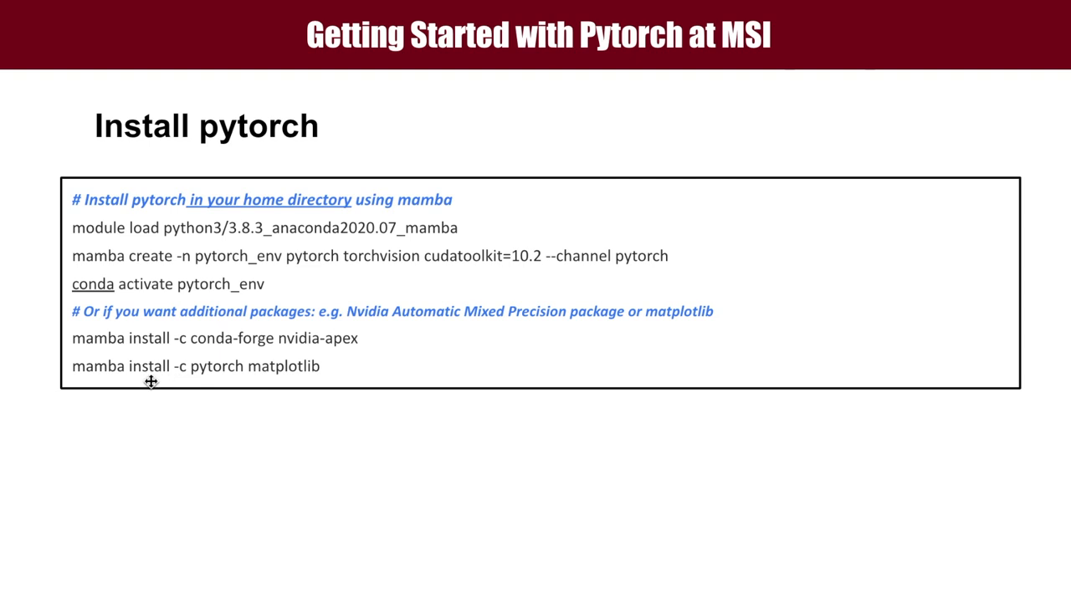
mouse_move(198, 372)
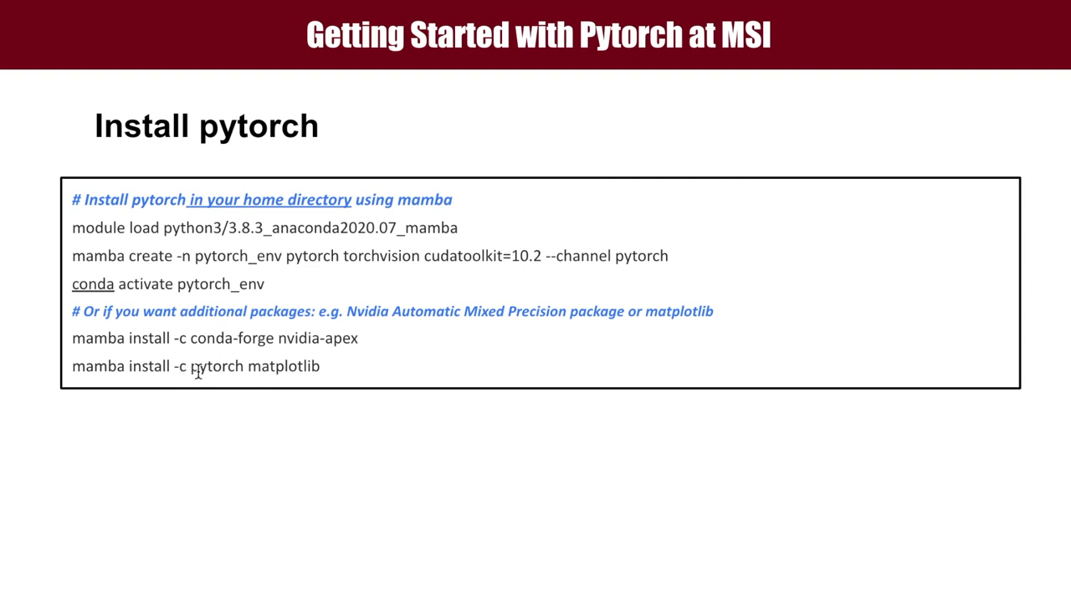
mouse_move(332, 367)
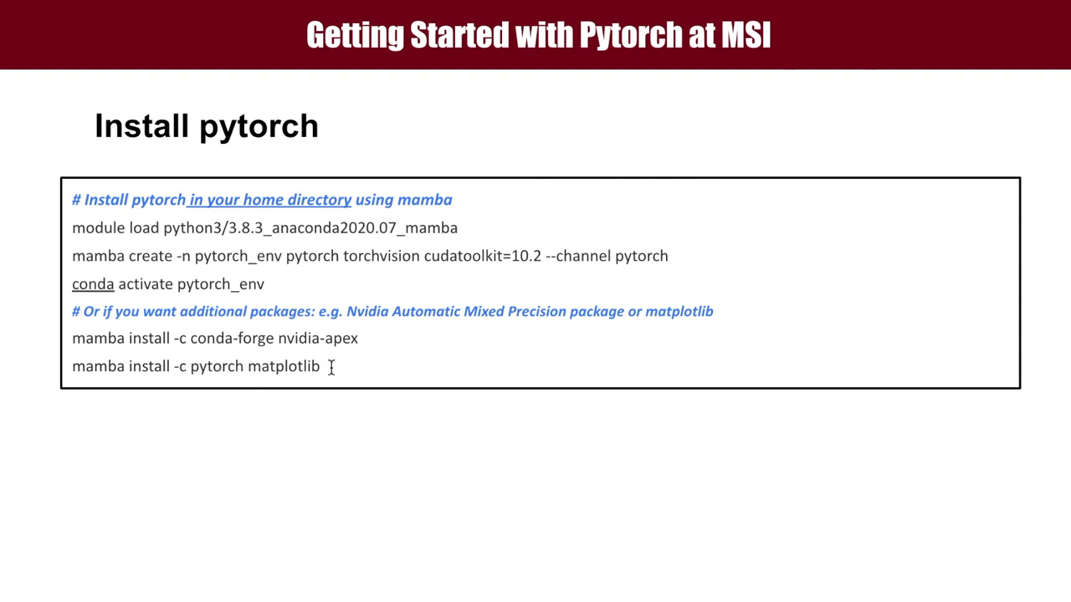
mouse_move(400, 365)
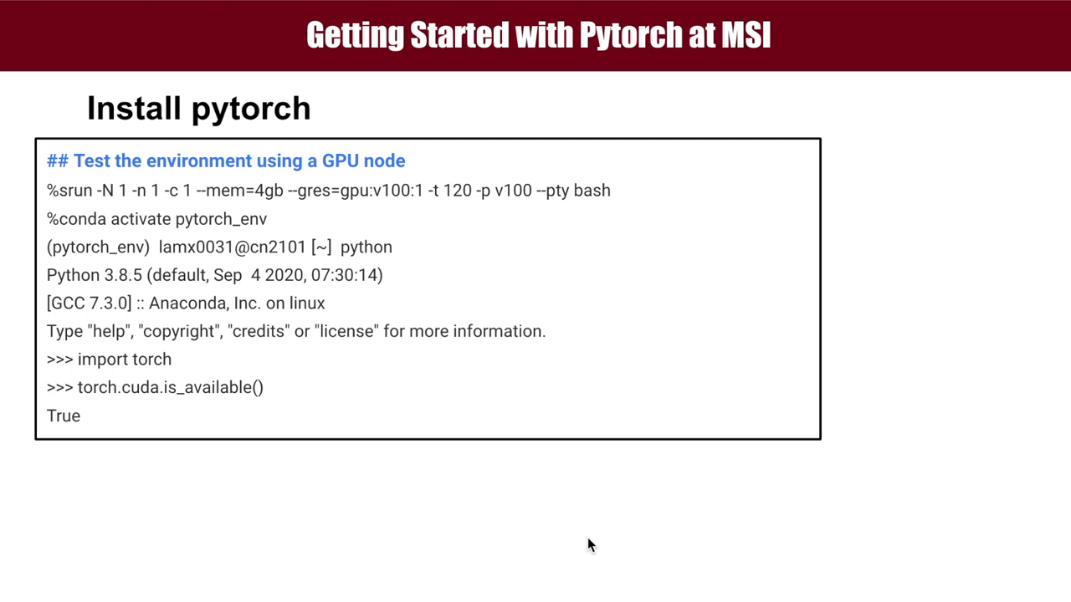
mouse_move(549, 298)
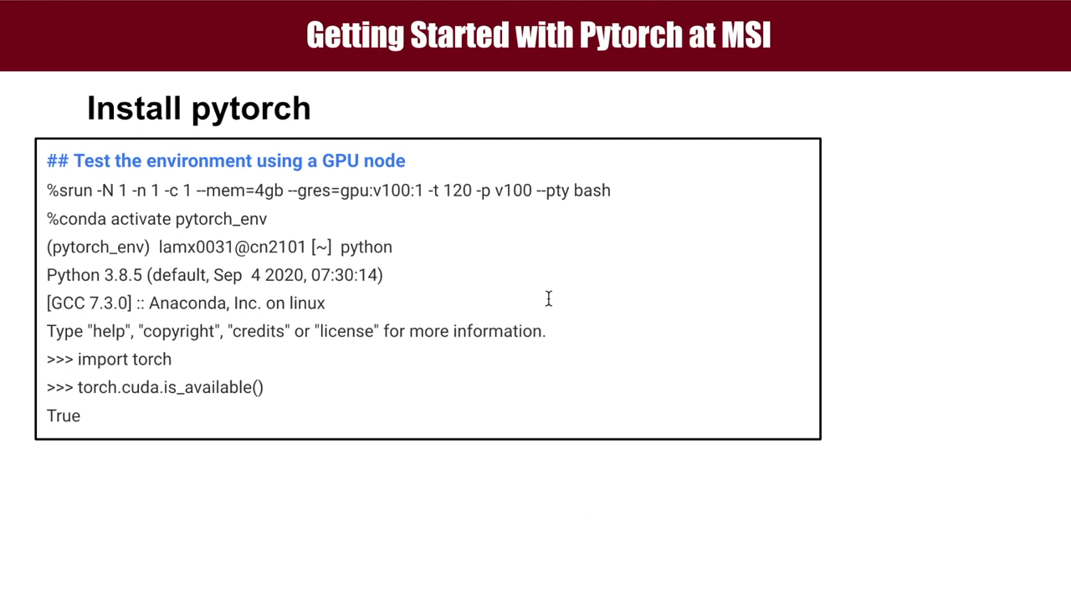
mouse_move(496, 251)
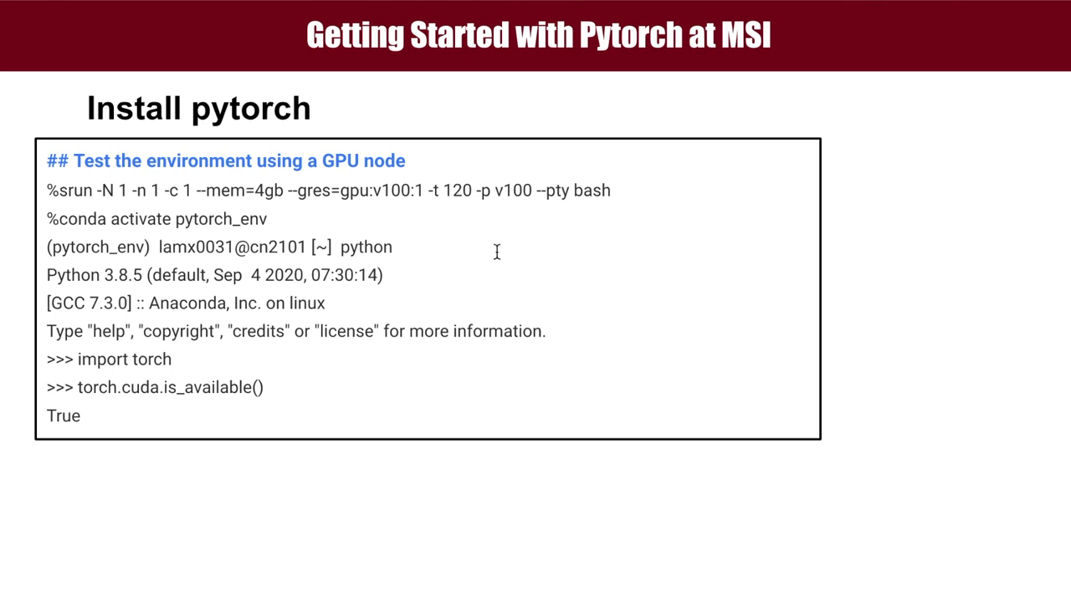
mouse_move(60, 203)
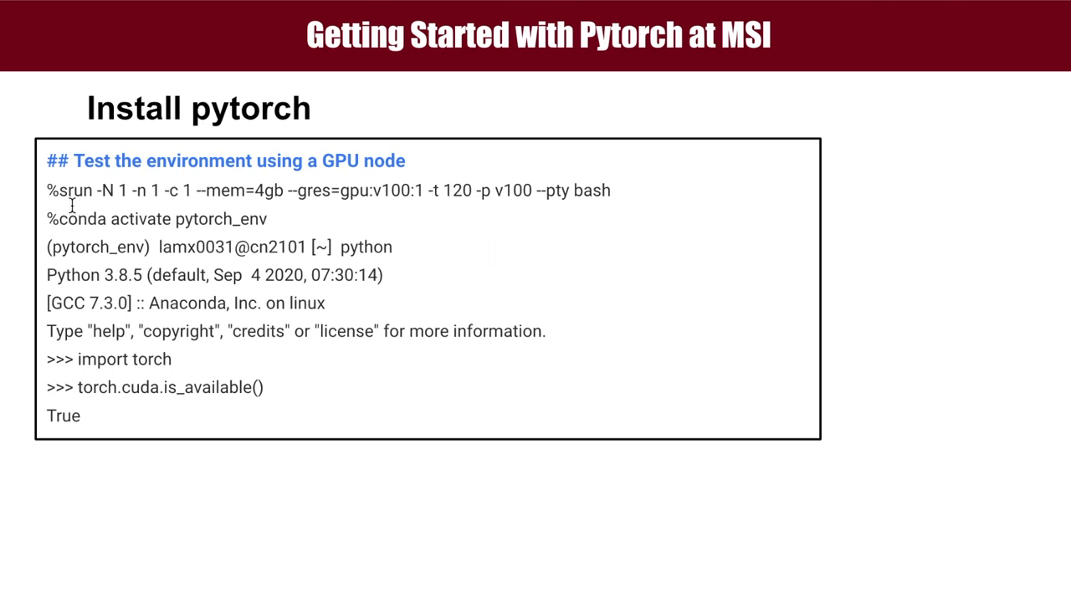
mouse_move(108, 207)
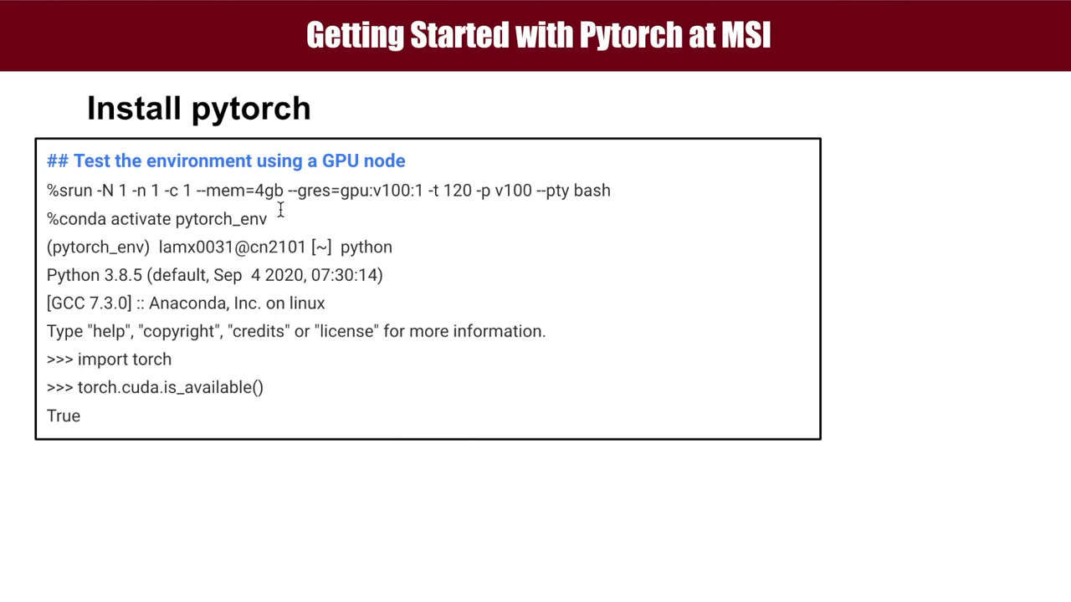
mouse_move(338, 209)
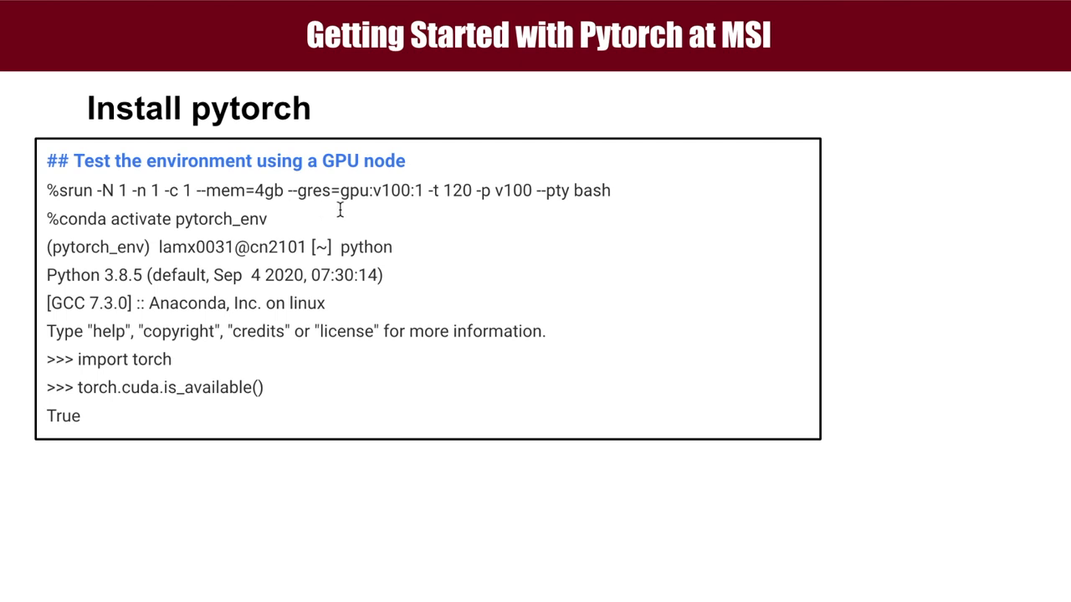
mouse_move(380, 214)
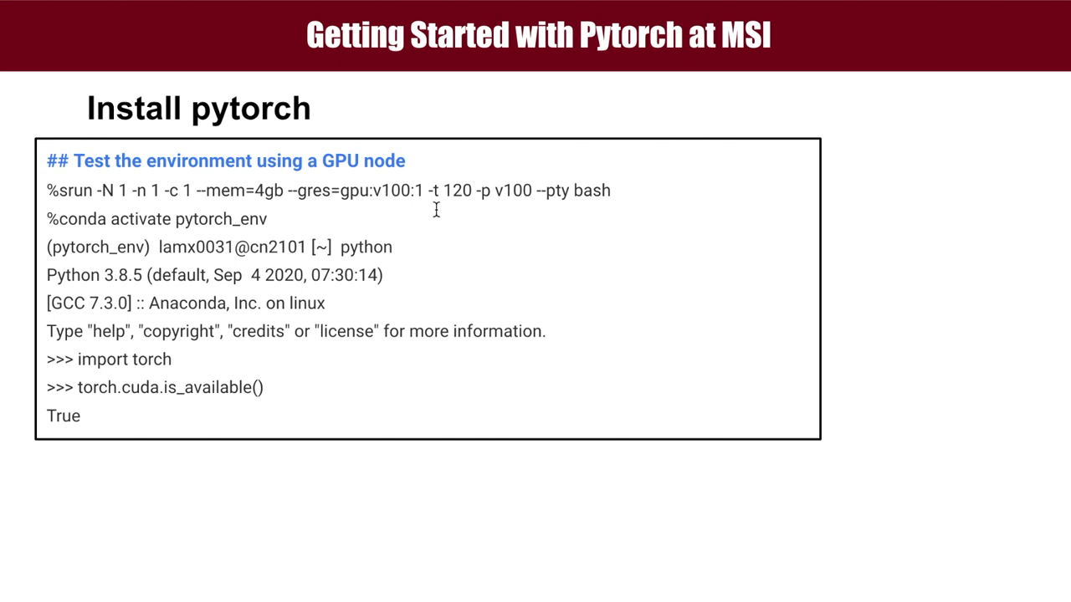
mouse_move(438, 204)
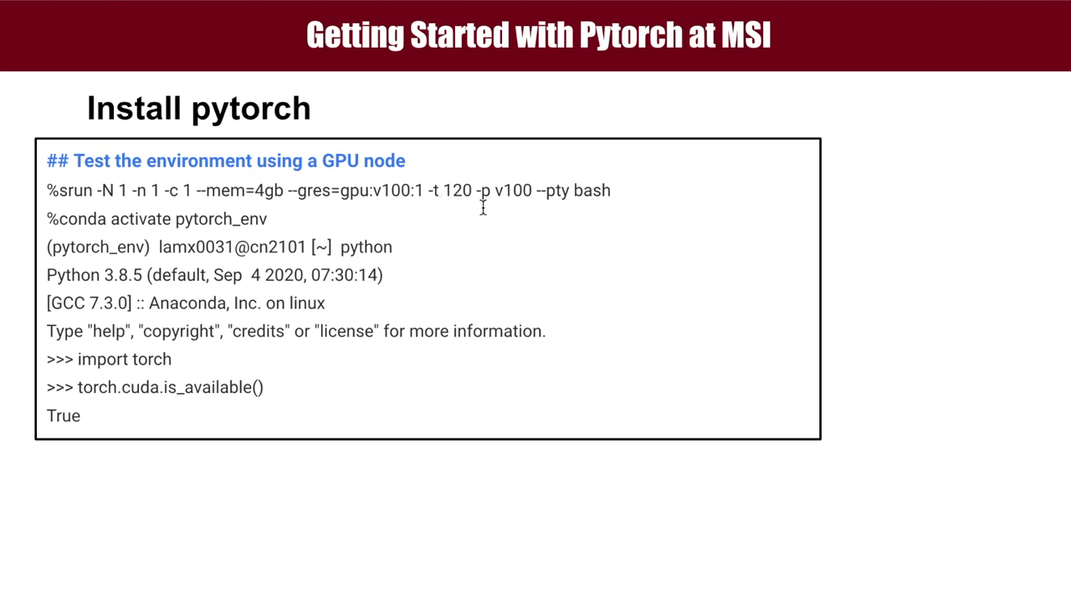
mouse_move(509, 209)
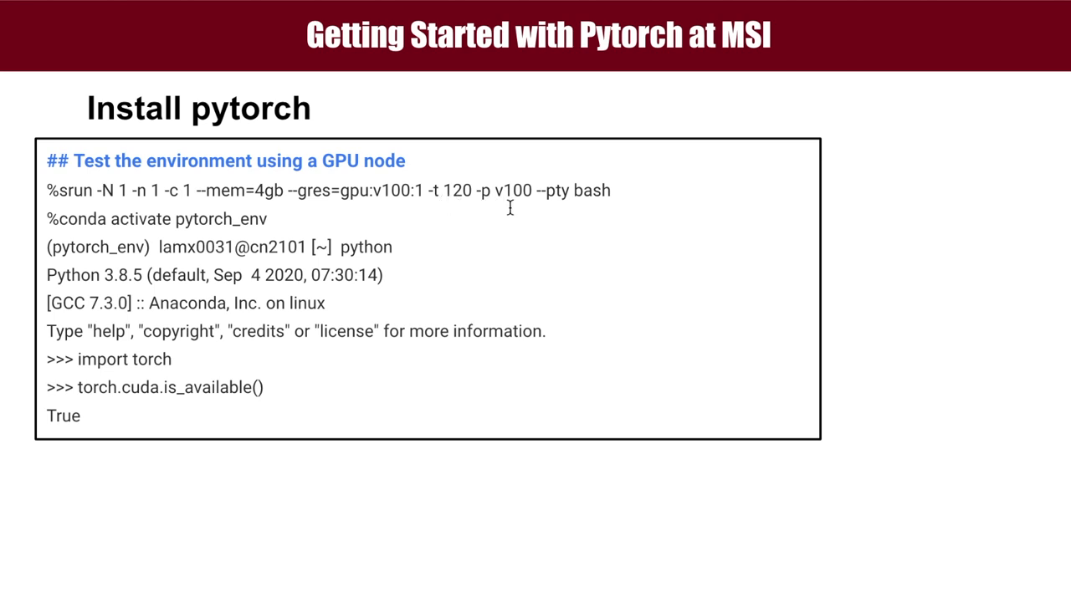
mouse_move(544, 211)
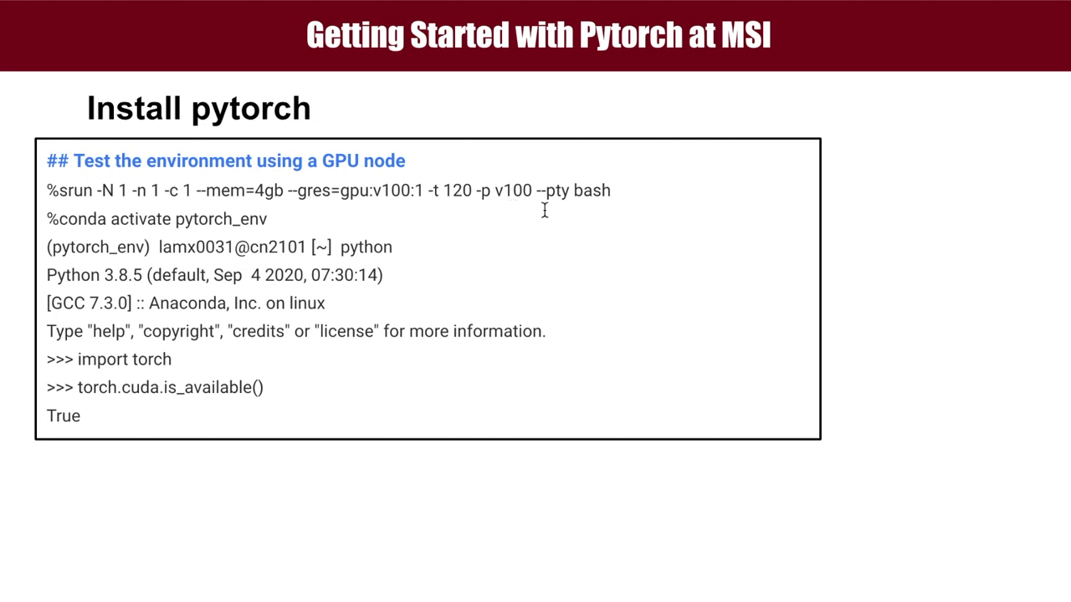
mouse_move(605, 207)
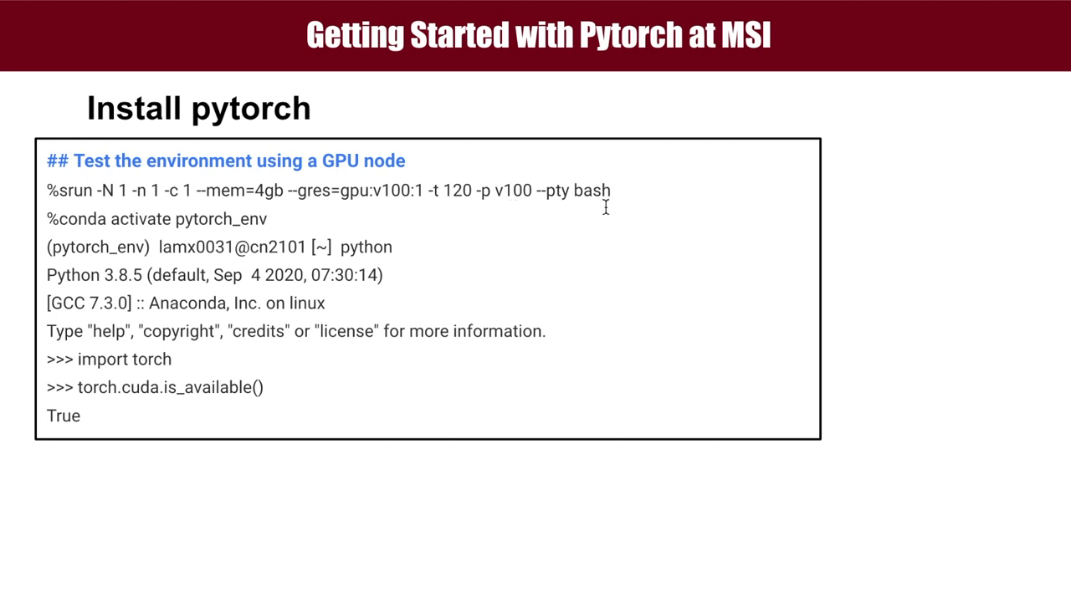
mouse_move(512, 214)
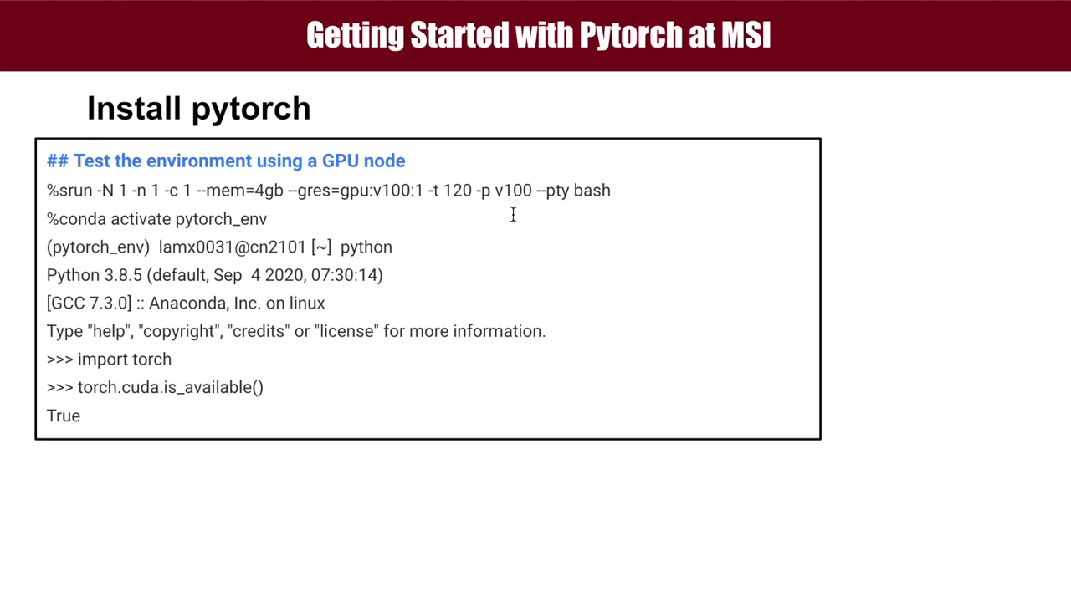
mouse_move(87, 229)
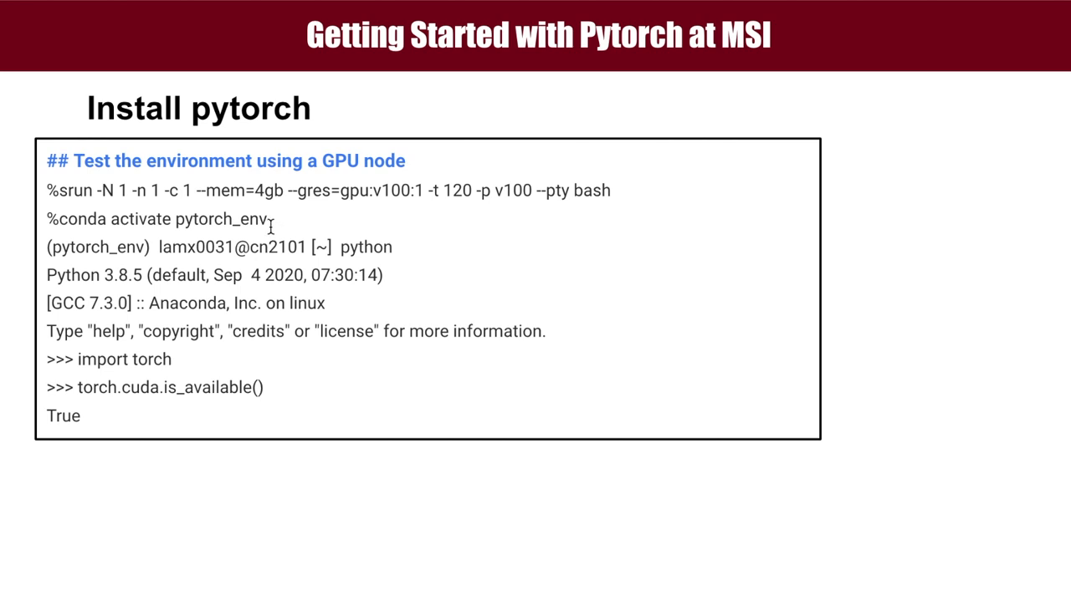
mouse_move(396, 261)
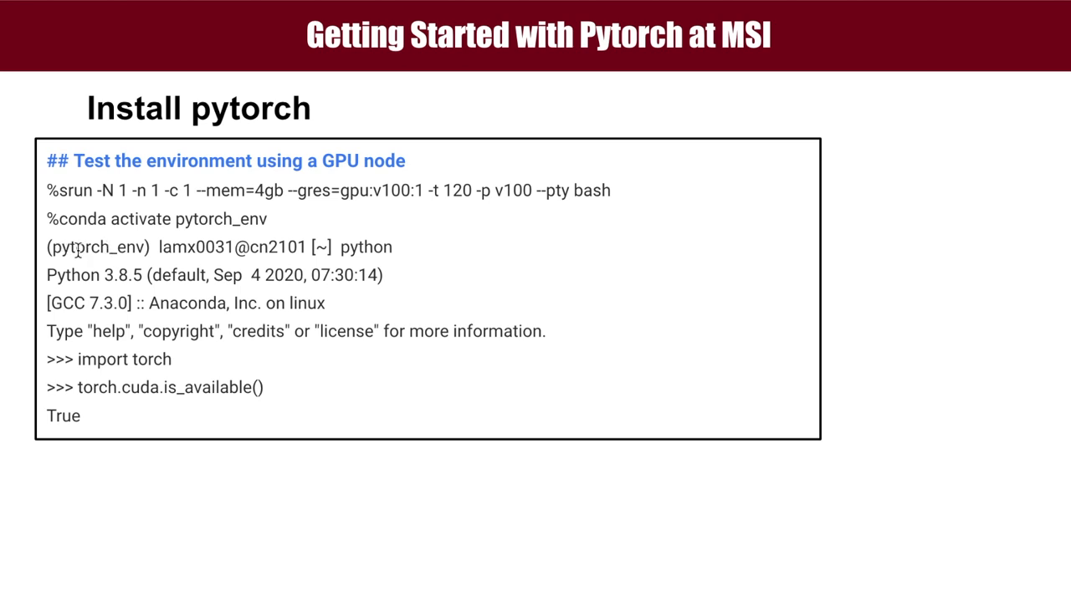
mouse_move(360, 308)
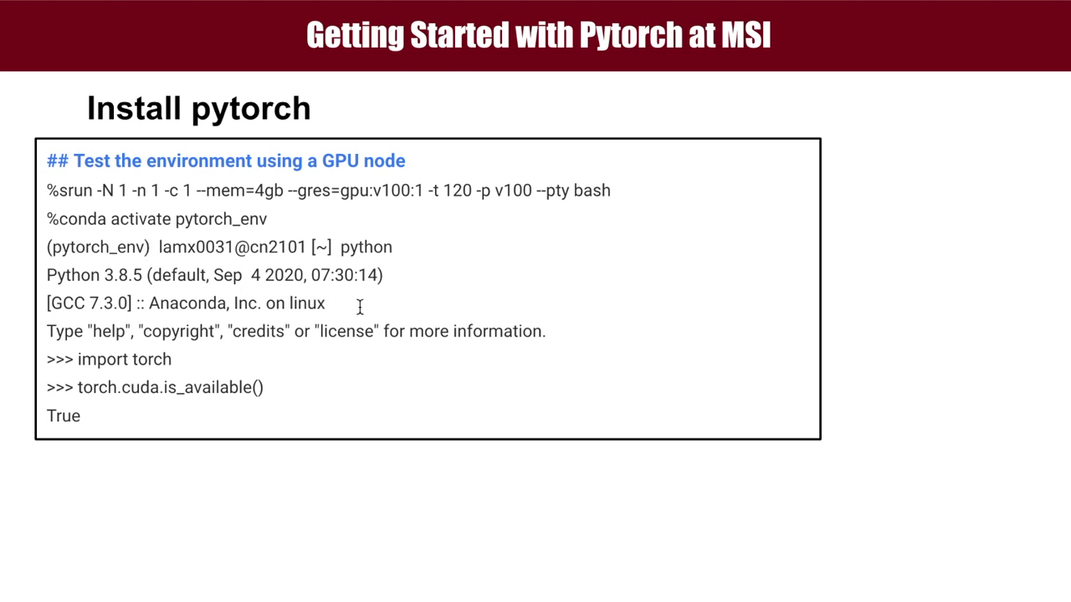
mouse_move(224, 365)
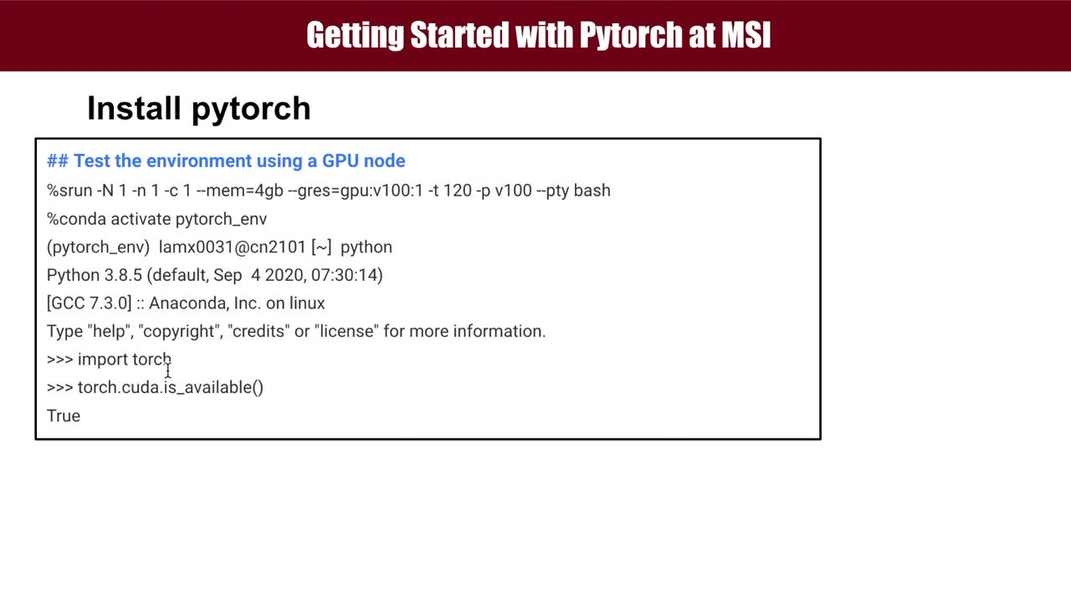
mouse_move(151, 415)
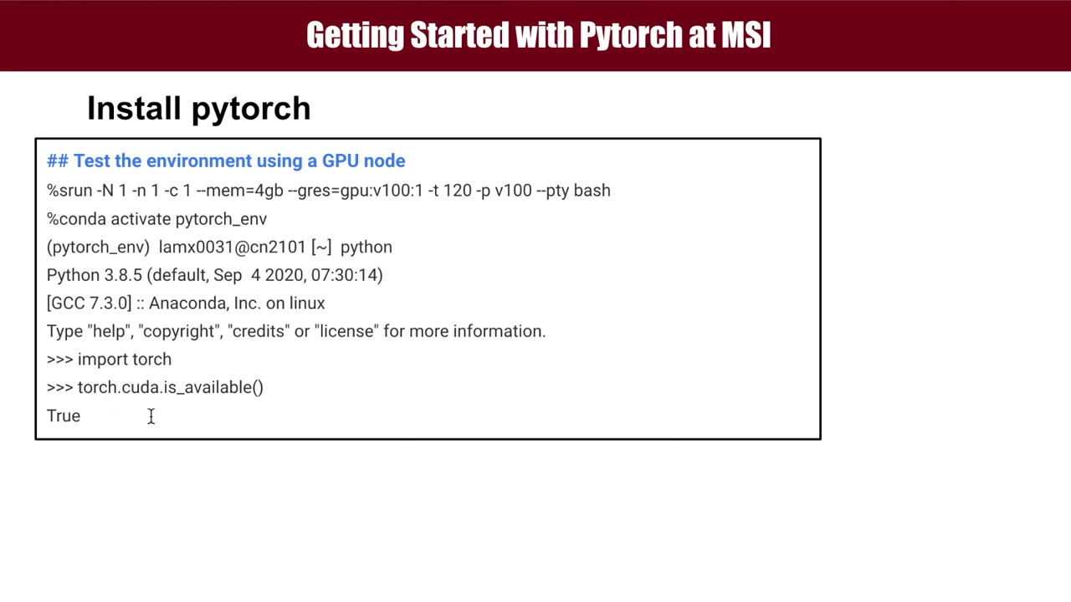
mouse_move(124, 424)
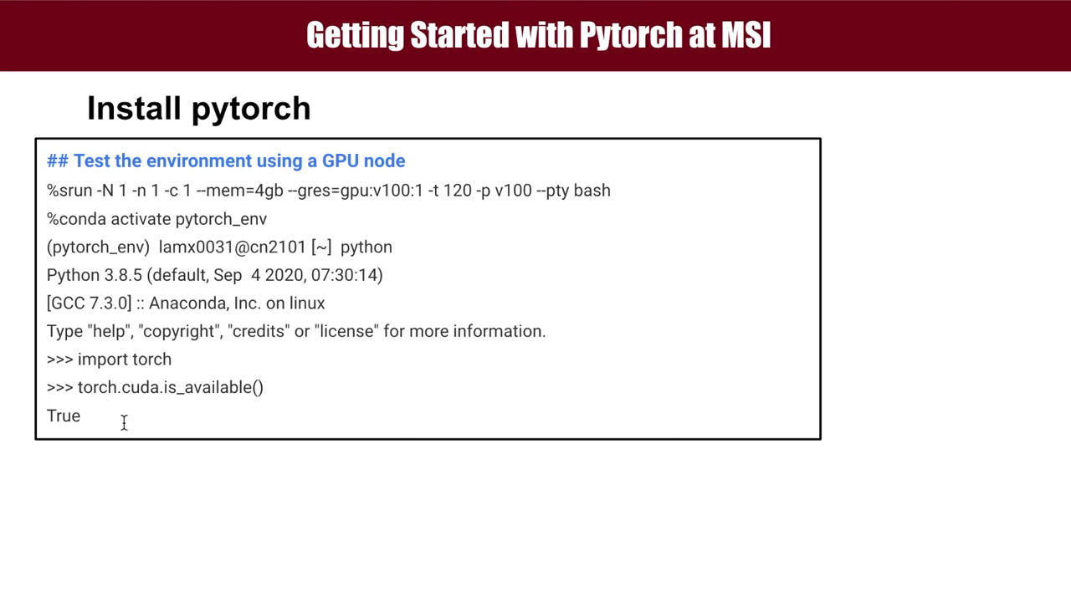
mouse_move(338, 415)
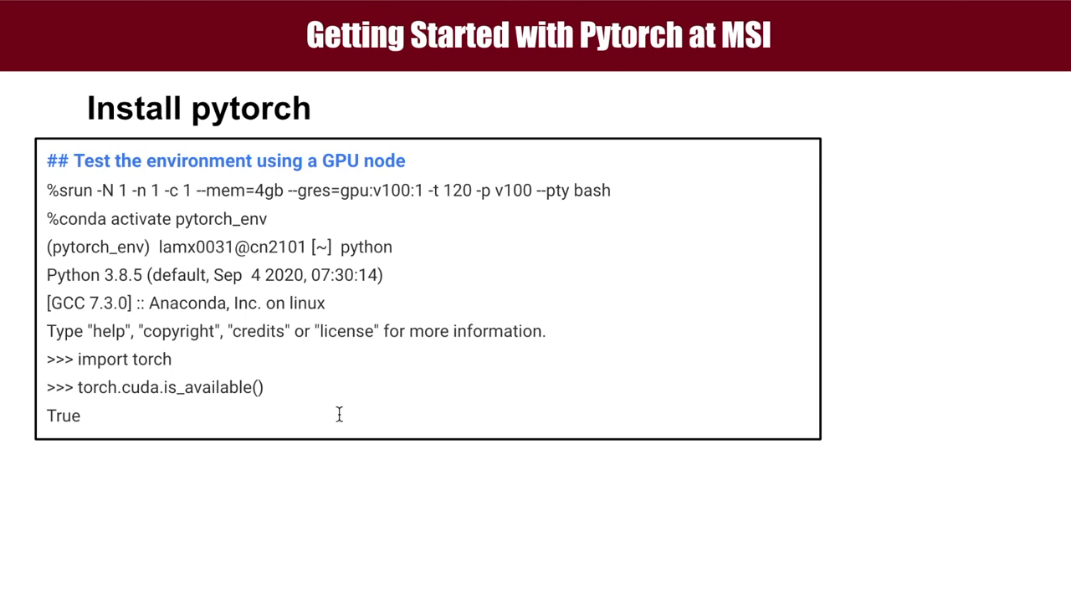
mouse_move(201, 415)
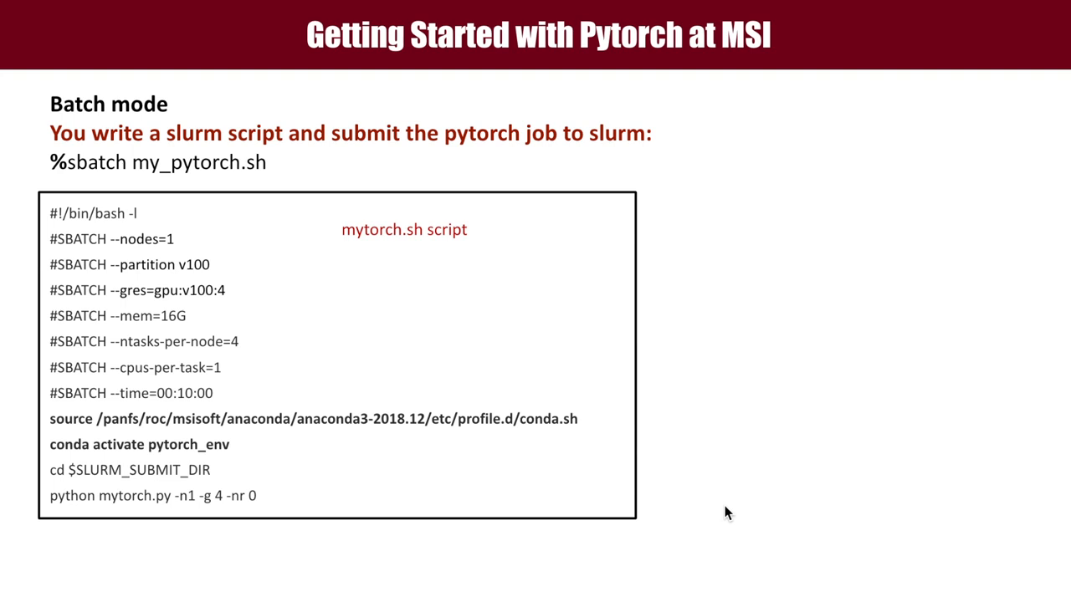
mouse_move(769, 435)
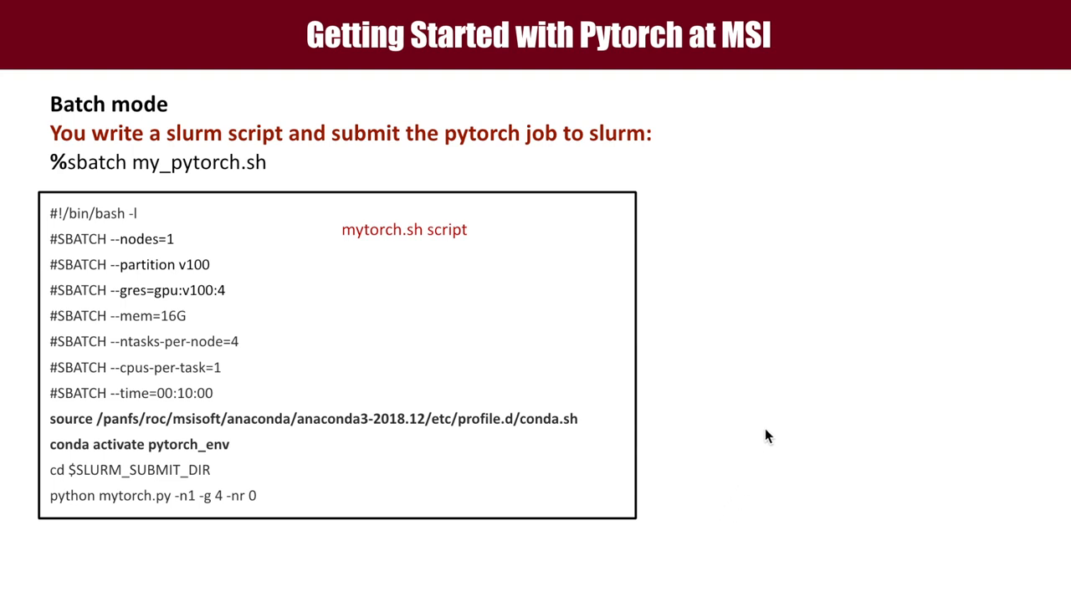
mouse_move(304, 573)
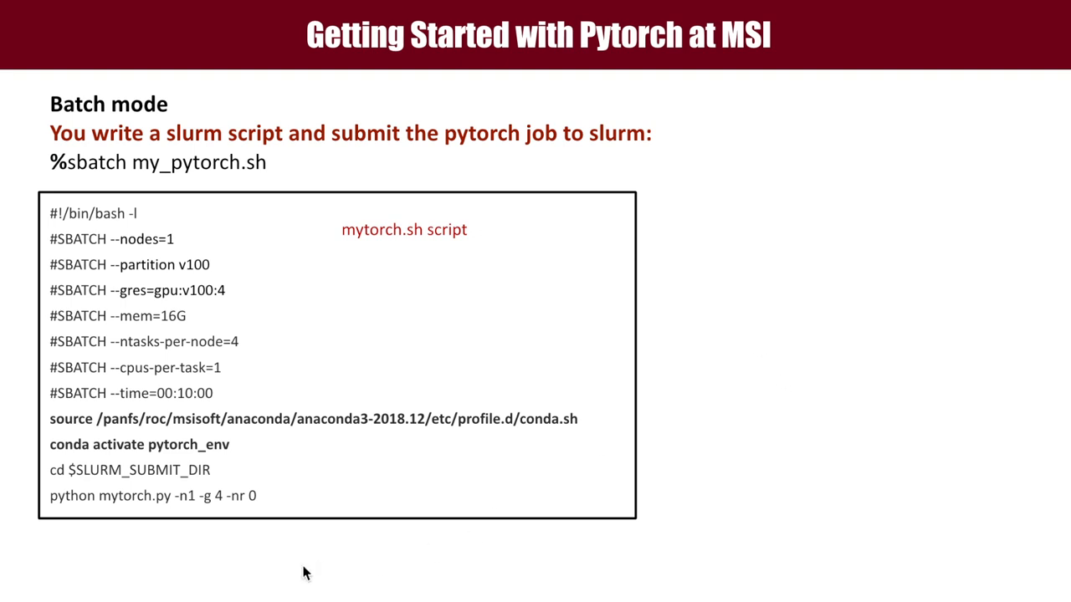
mouse_move(214, 253)
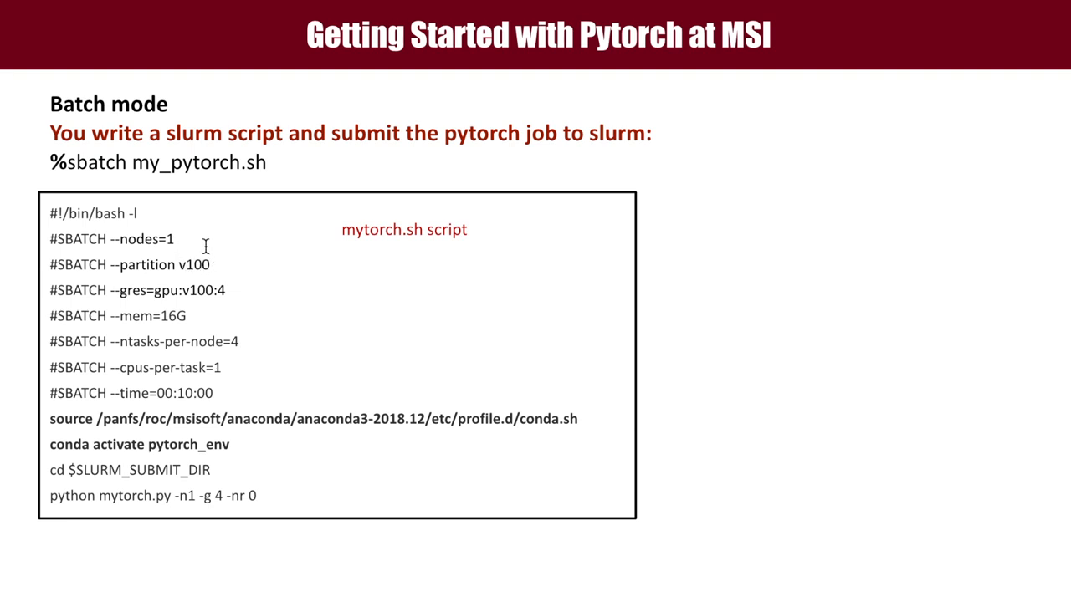
mouse_move(191, 245)
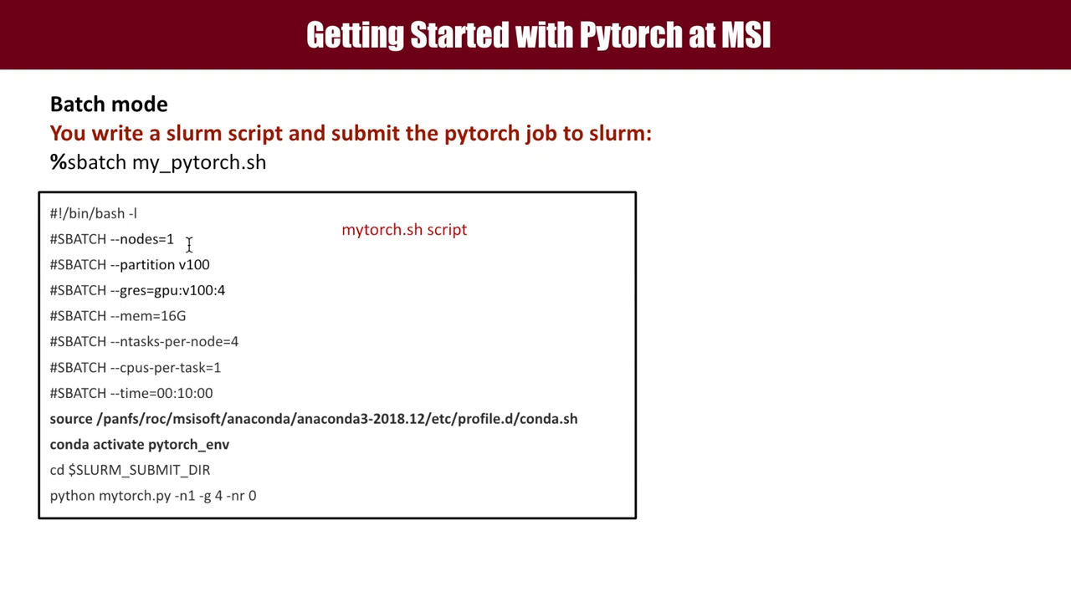
mouse_move(215, 267)
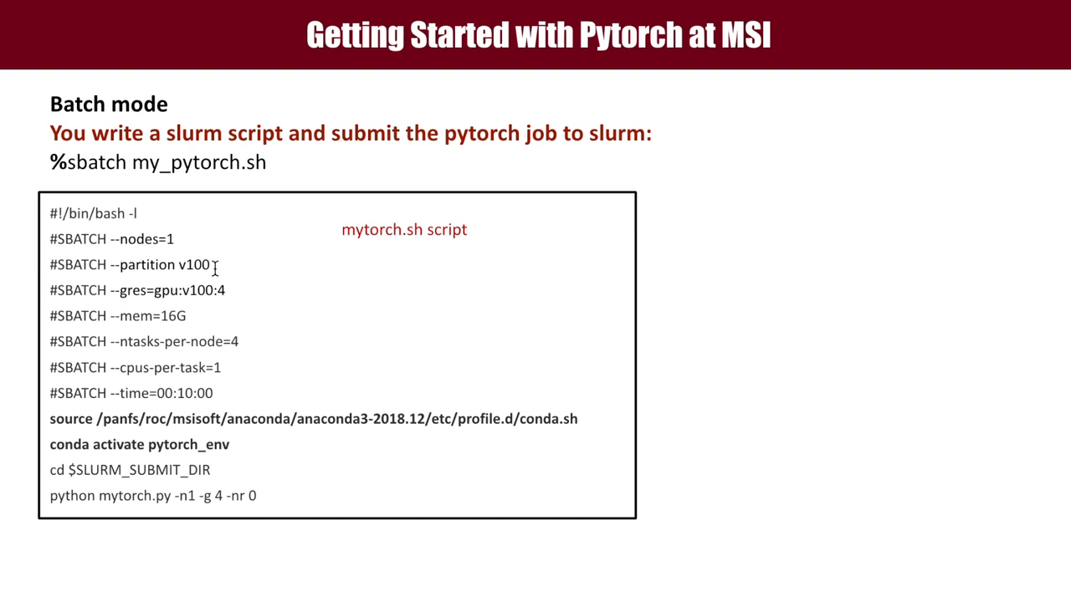
mouse_move(231, 286)
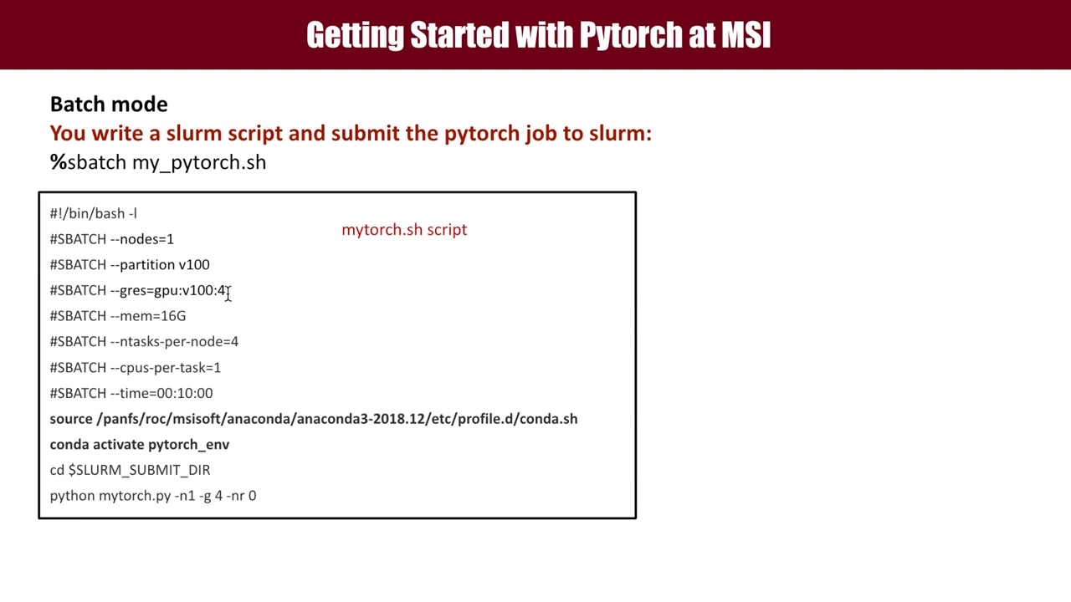
mouse_move(226, 308)
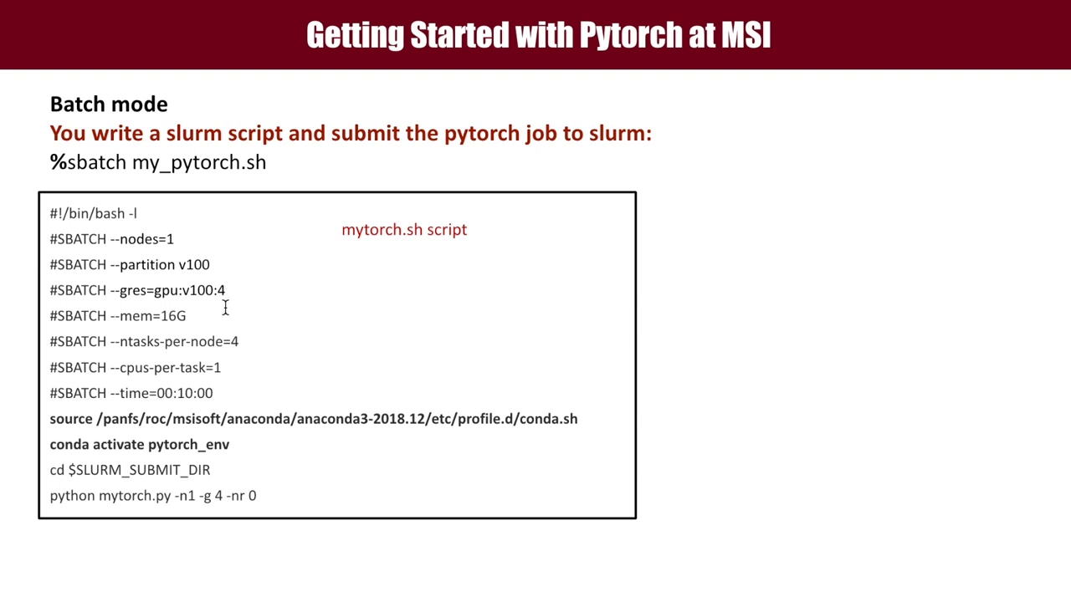
mouse_move(197, 325)
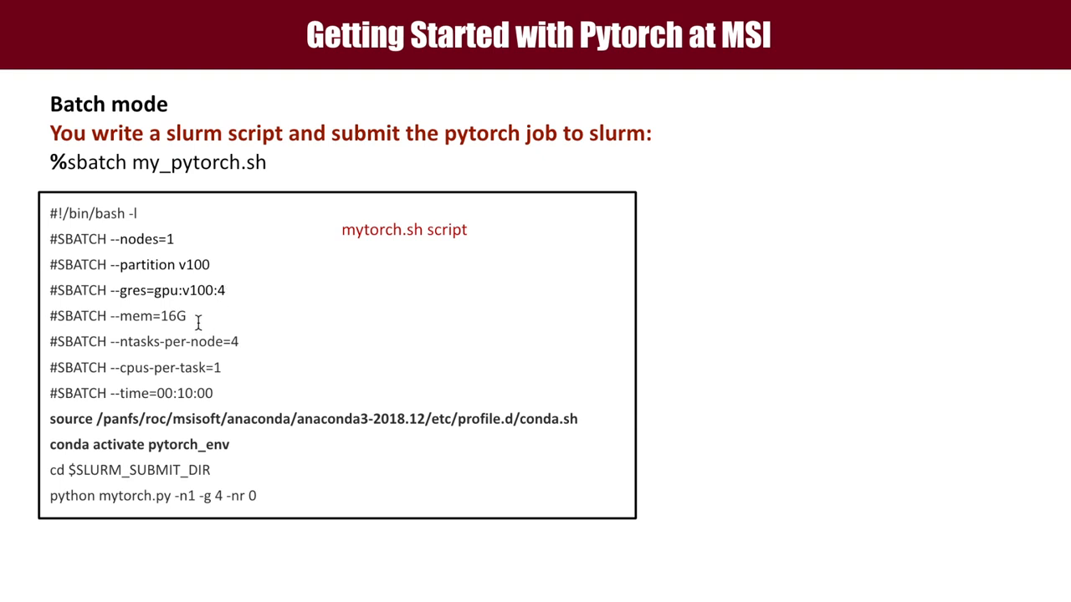
mouse_move(250, 347)
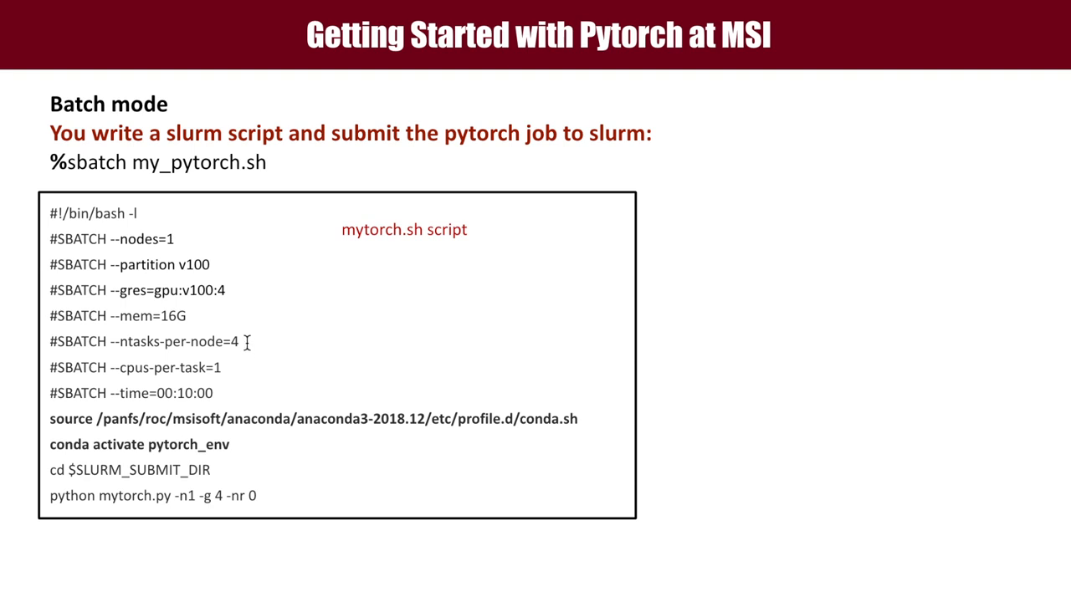
mouse_move(235, 365)
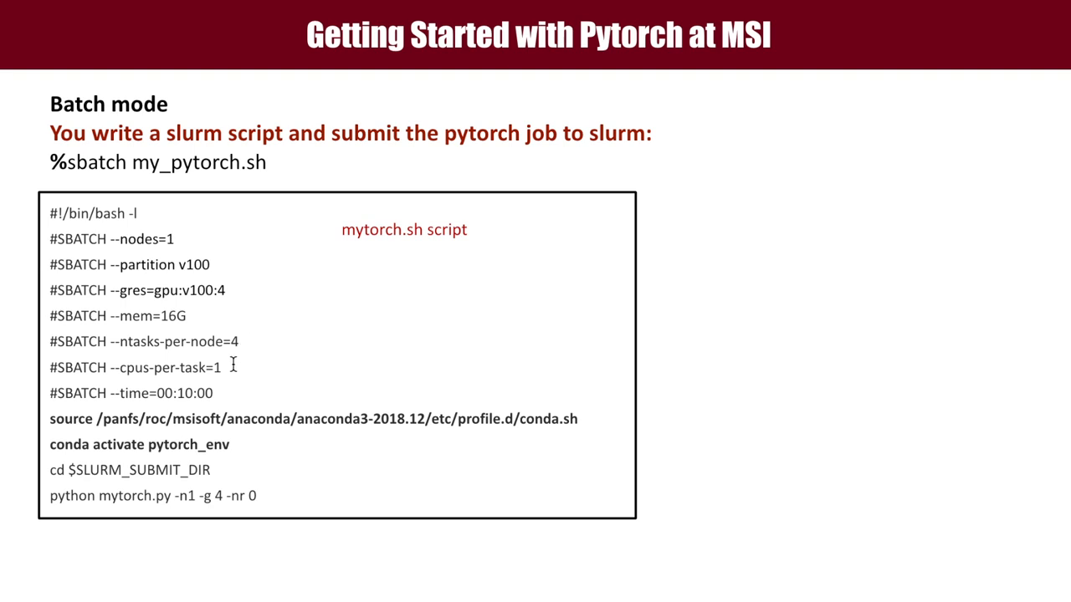
mouse_move(231, 372)
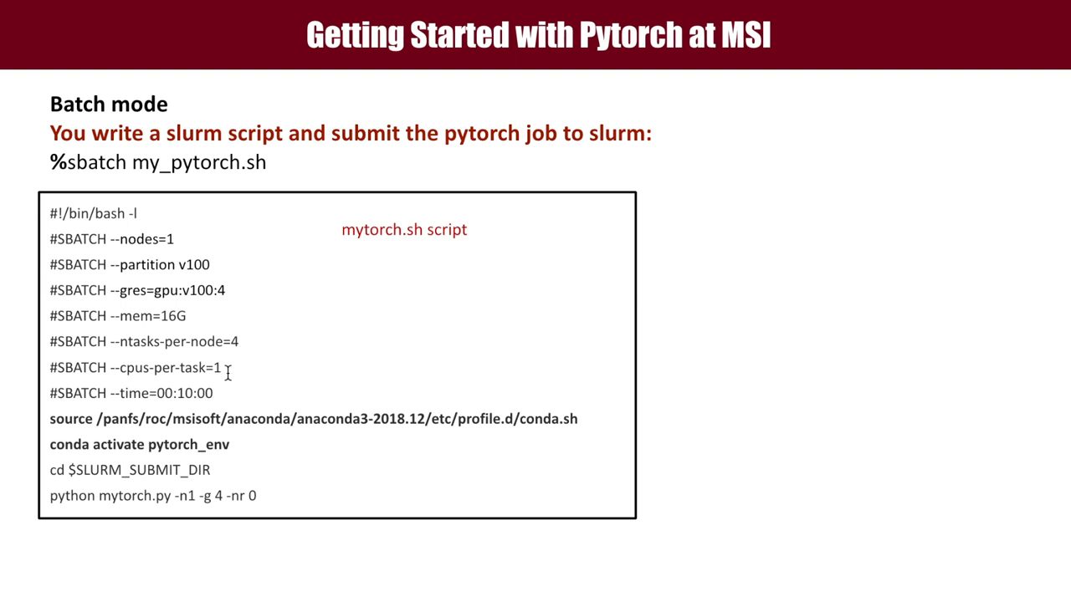
mouse_move(219, 393)
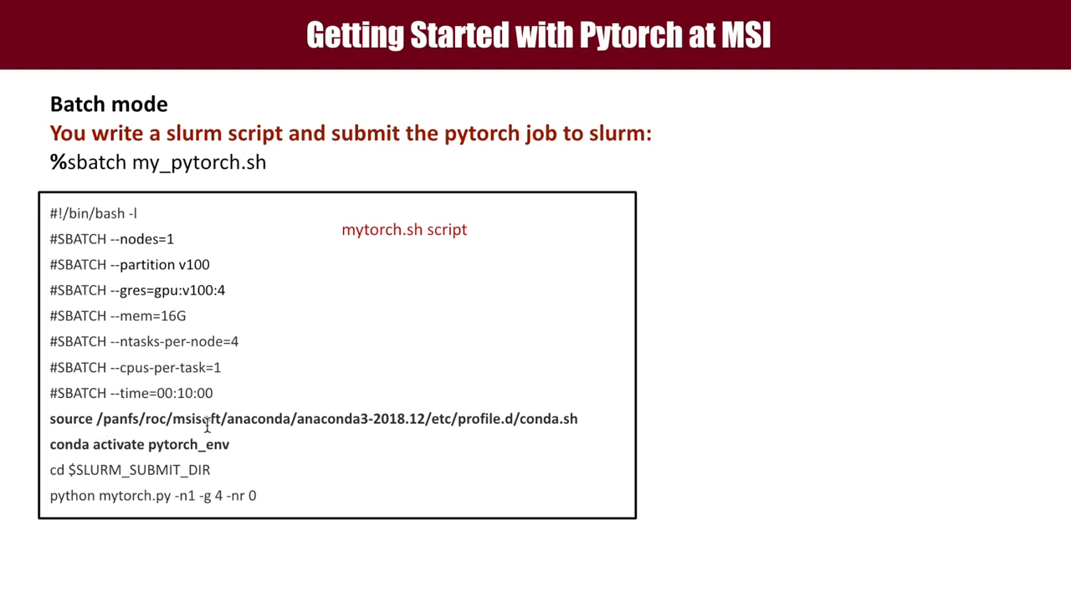
mouse_move(335, 432)
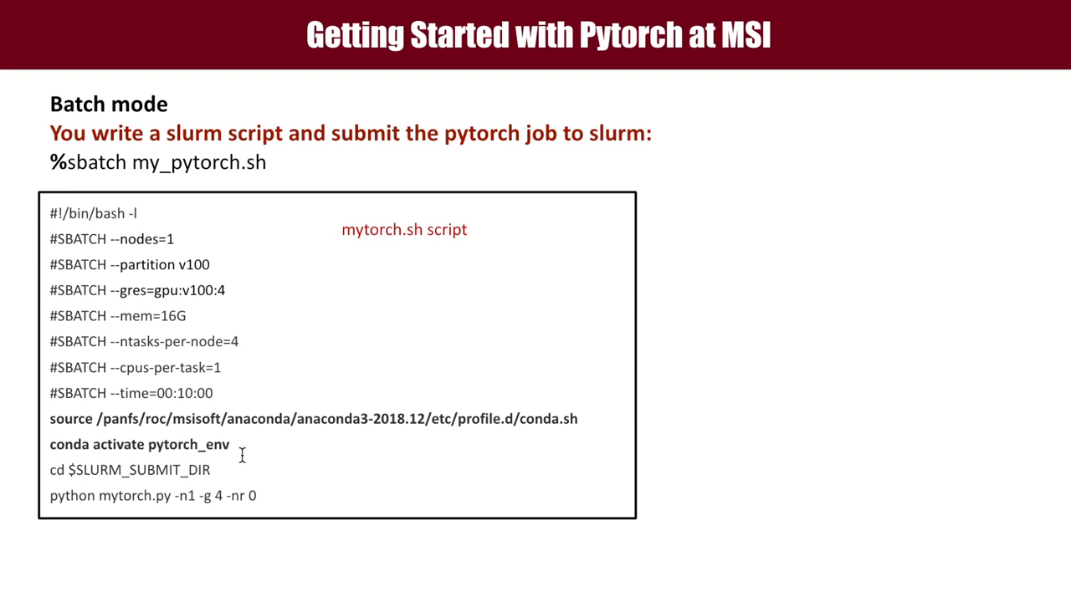
mouse_move(80, 482)
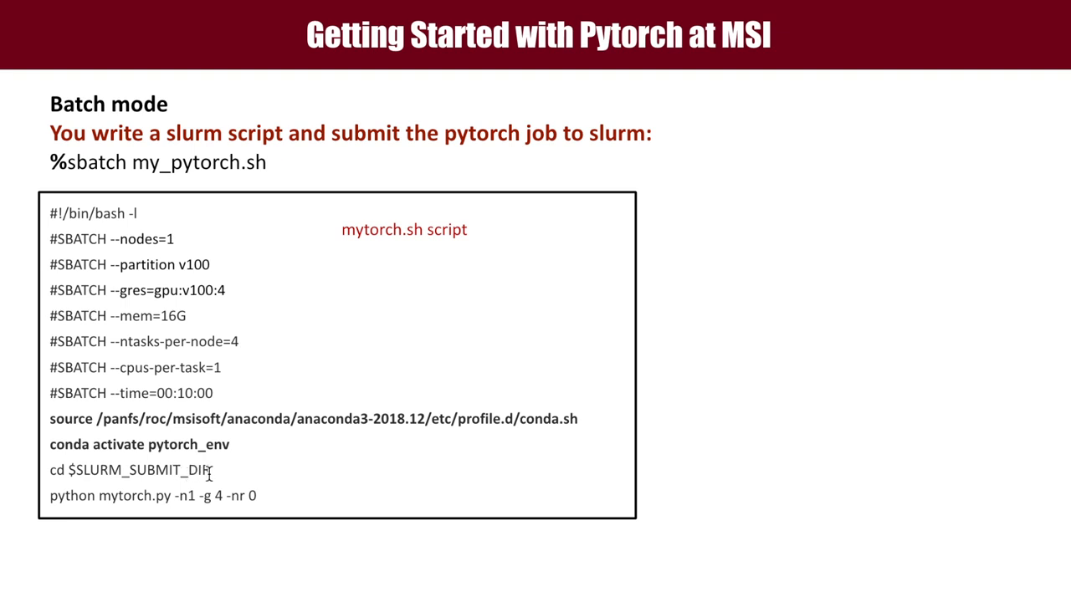
mouse_move(268, 484)
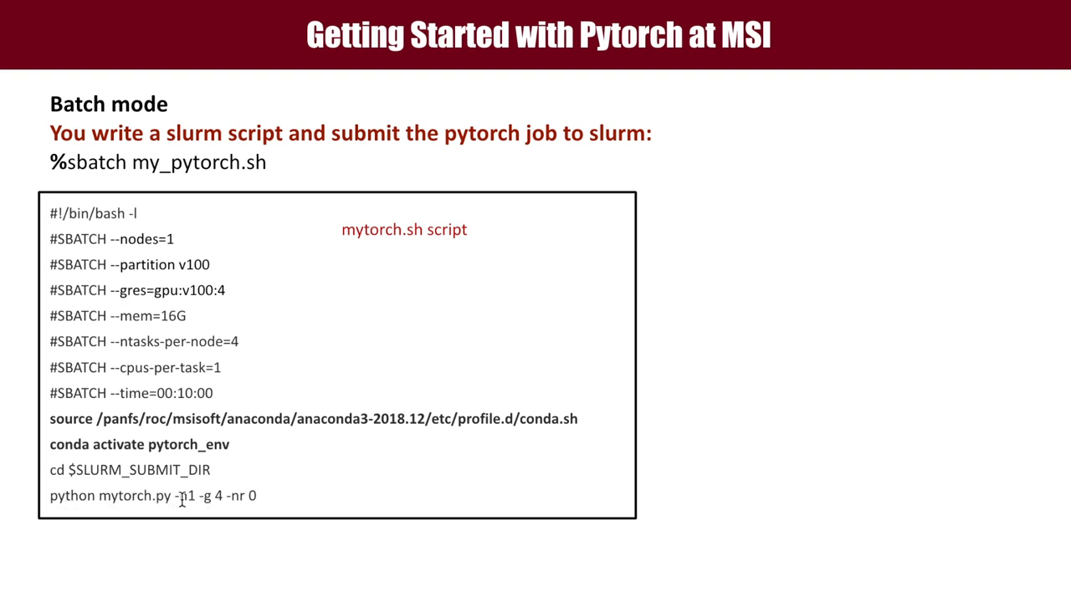
mouse_move(303, 412)
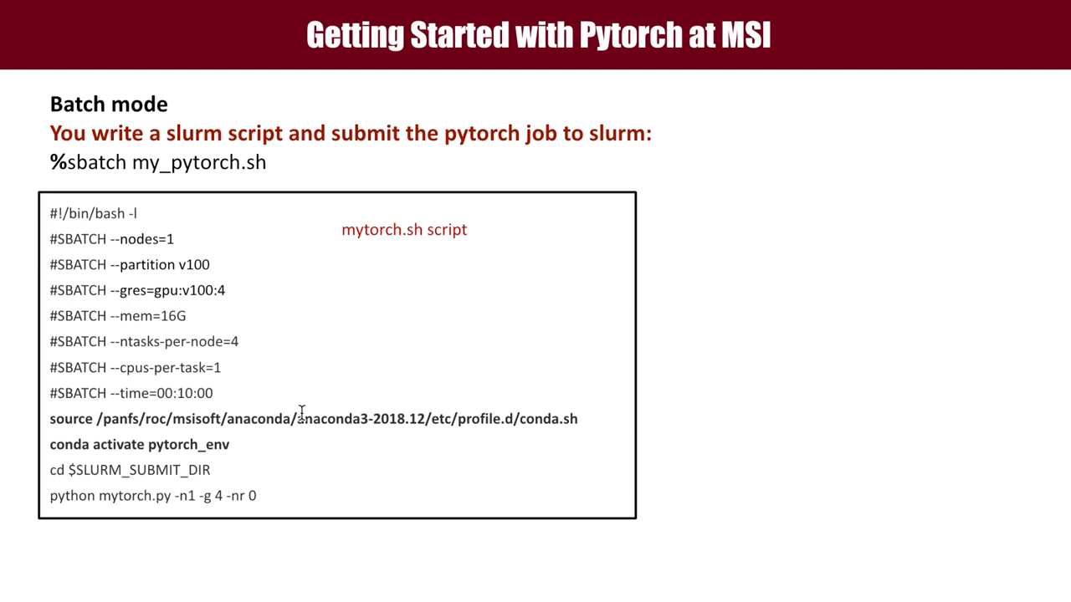
mouse_move(365, 482)
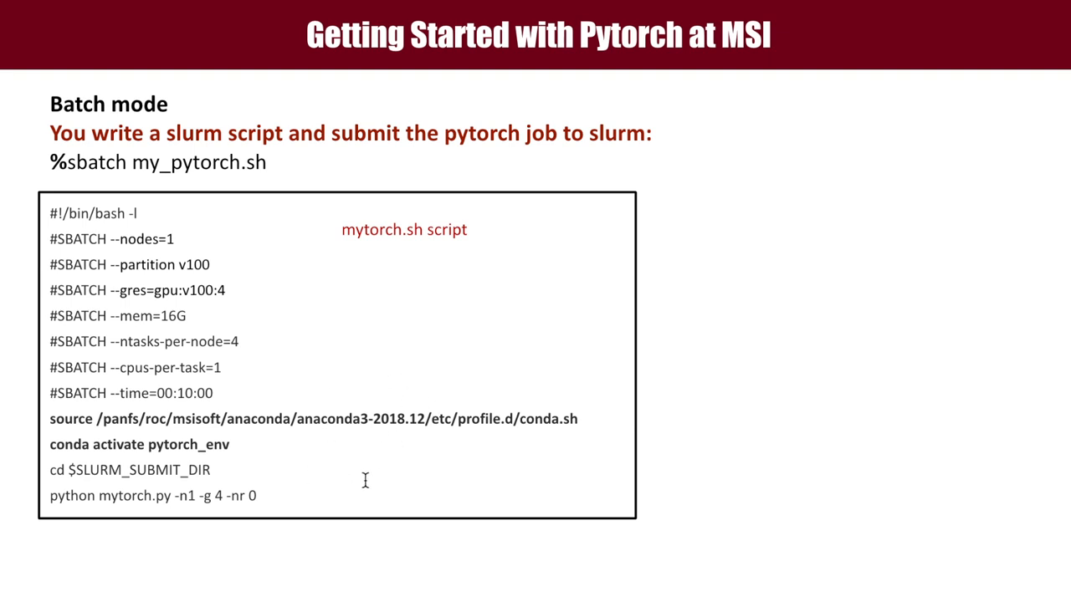